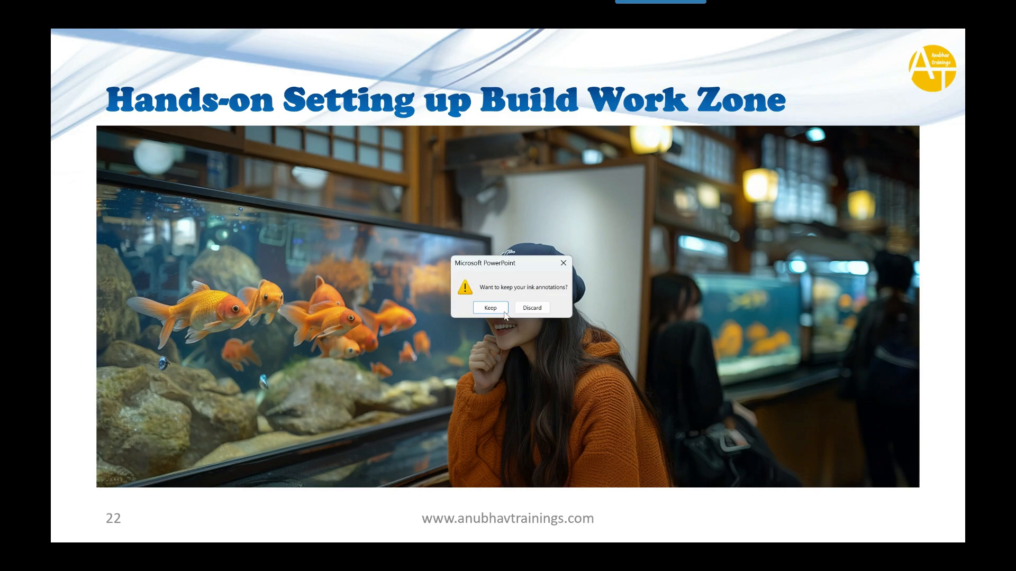
Step: Keep the ink annotations and show Build Process Automation's Pay-As-You-Go pricing page
left_click(489, 308)
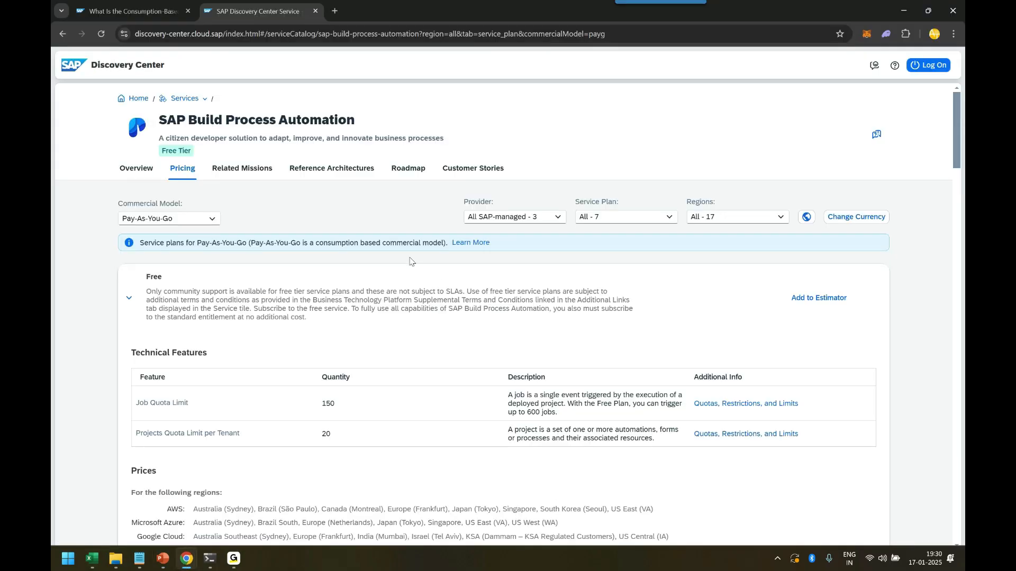
mouse_move(579, 421)
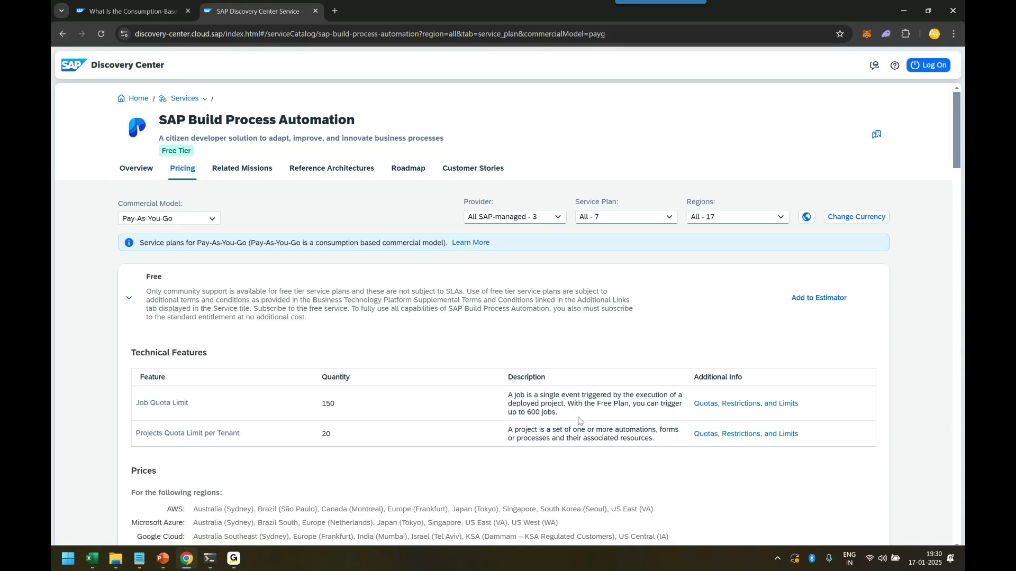
mouse_move(724, 524)
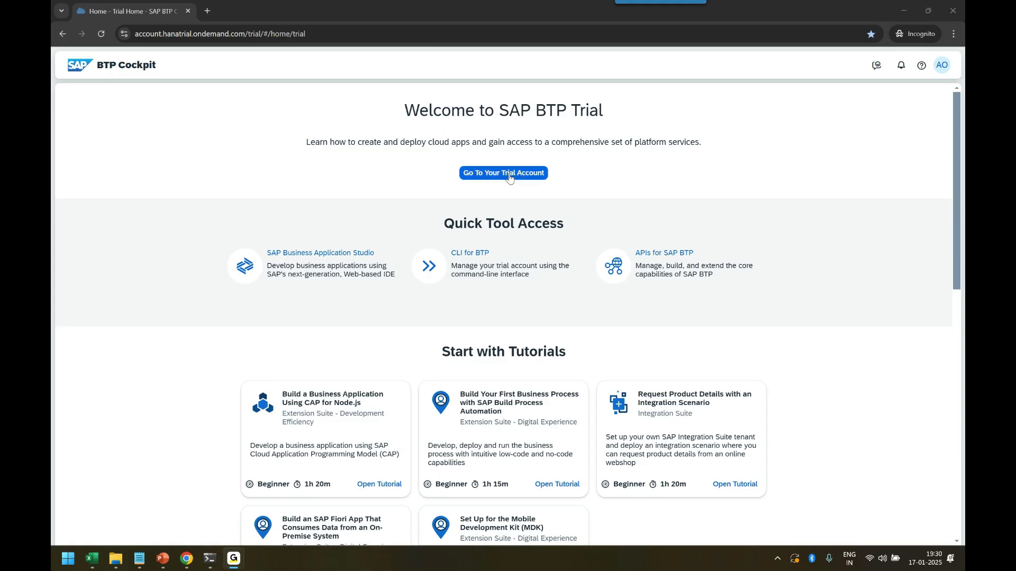
Step: Enter the trial global account and show its Boosters page
left_click(503, 173)
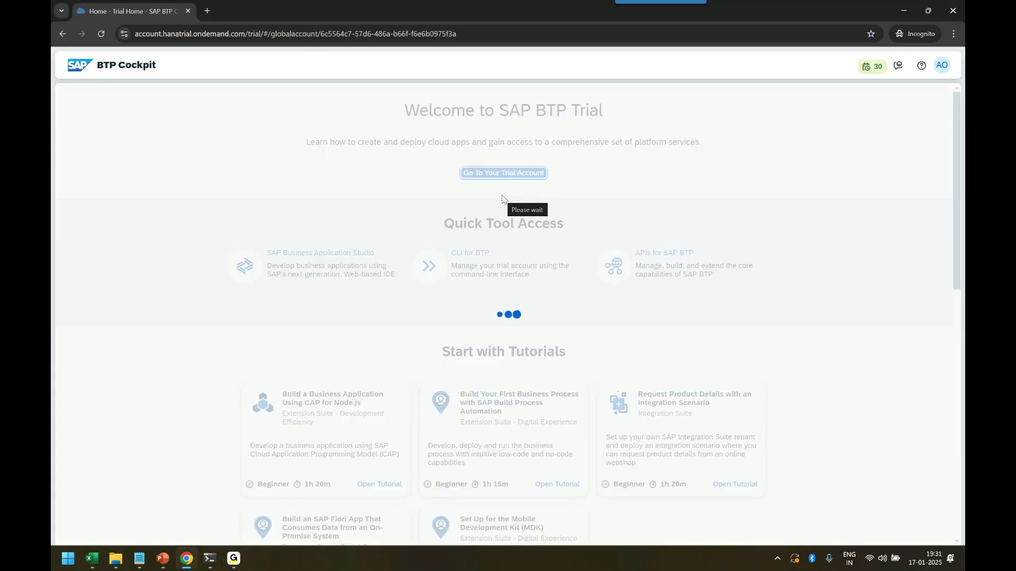
left_click(502, 173)
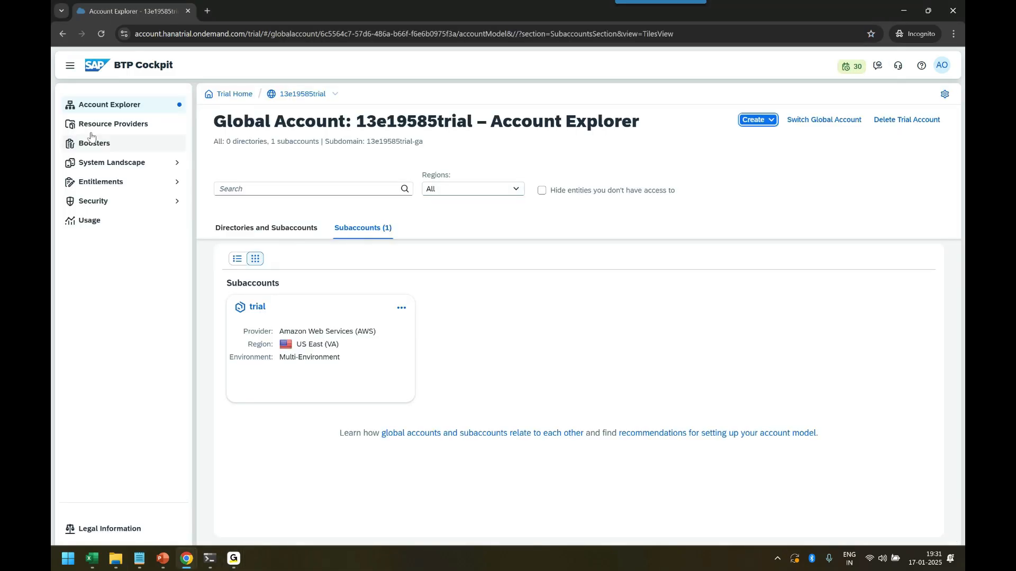
left_click(94, 143)
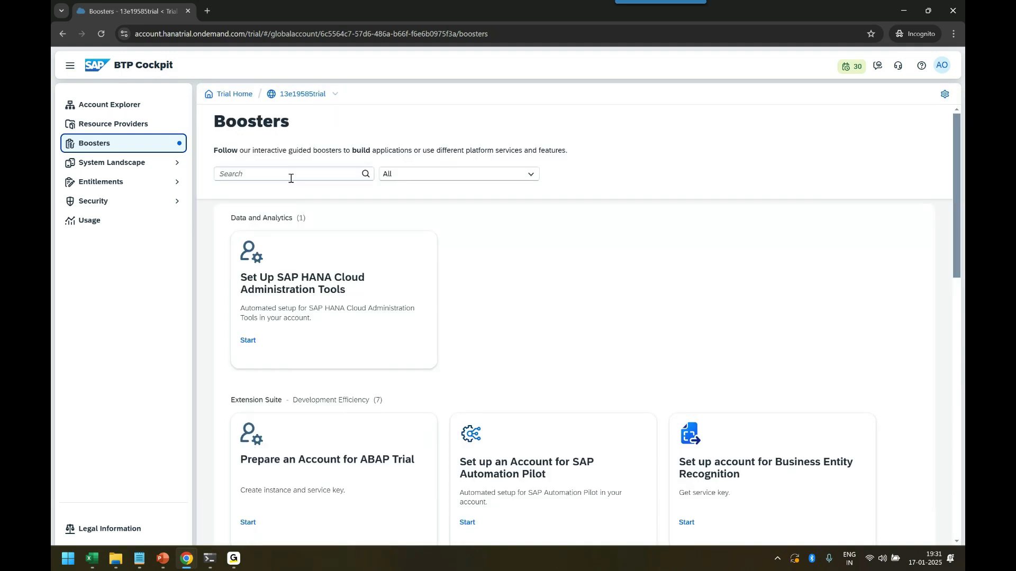
Step: Search boosters for 'work', clear the search, and return to Account Explorer
type("work")
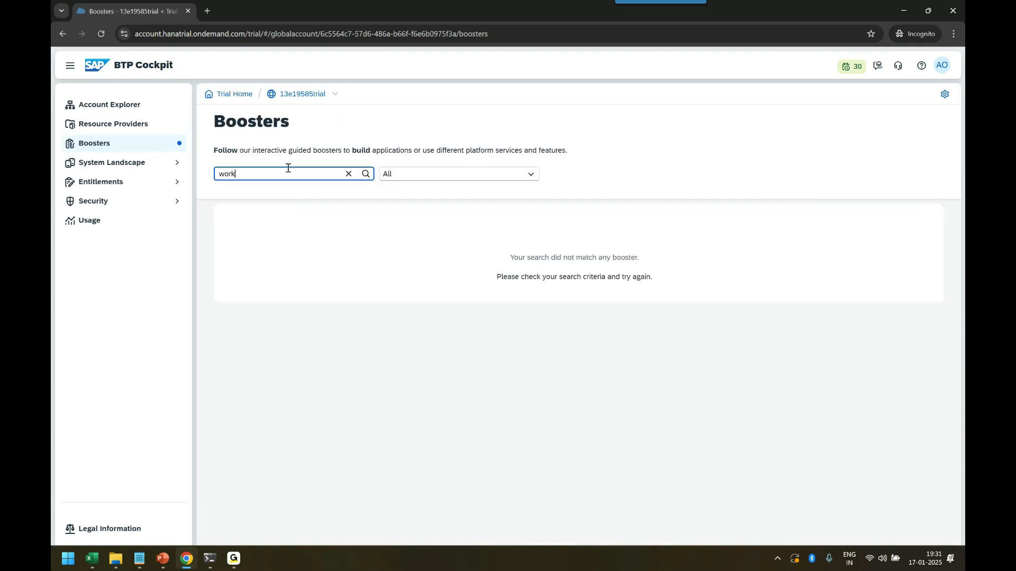
mouse_move(631, 307)
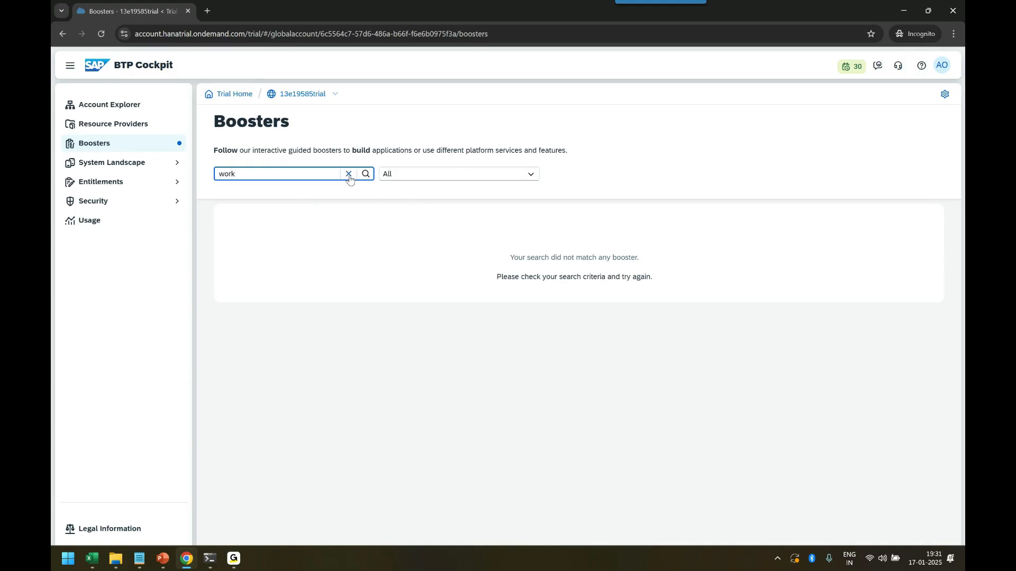
left_click(348, 174)
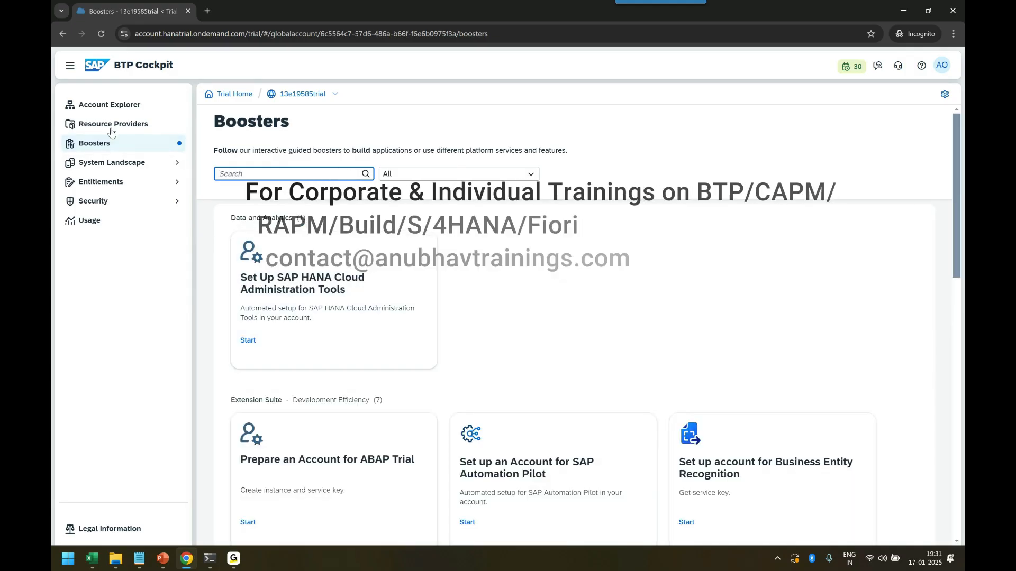
left_click(109, 105)
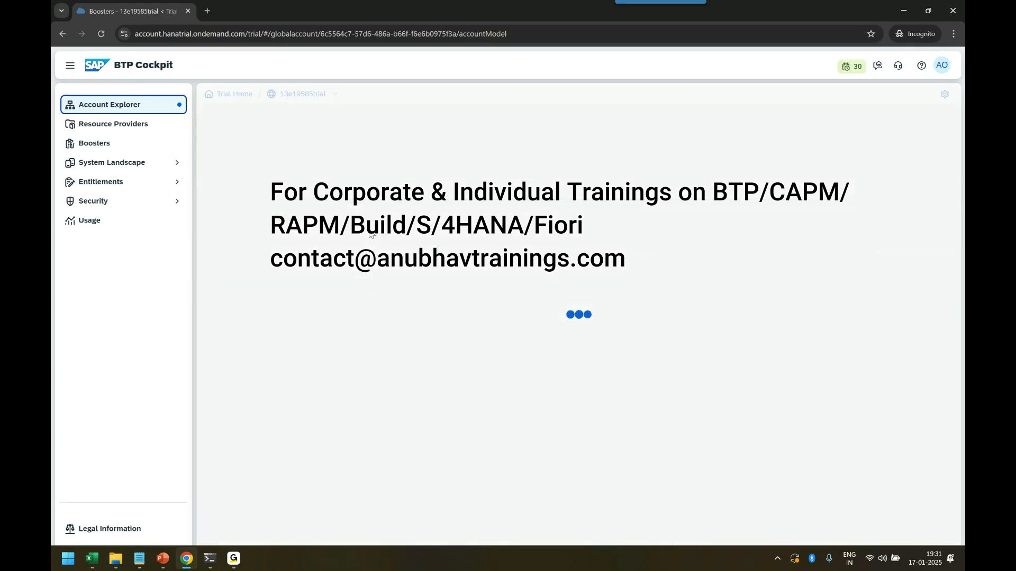
left_click(109, 104)
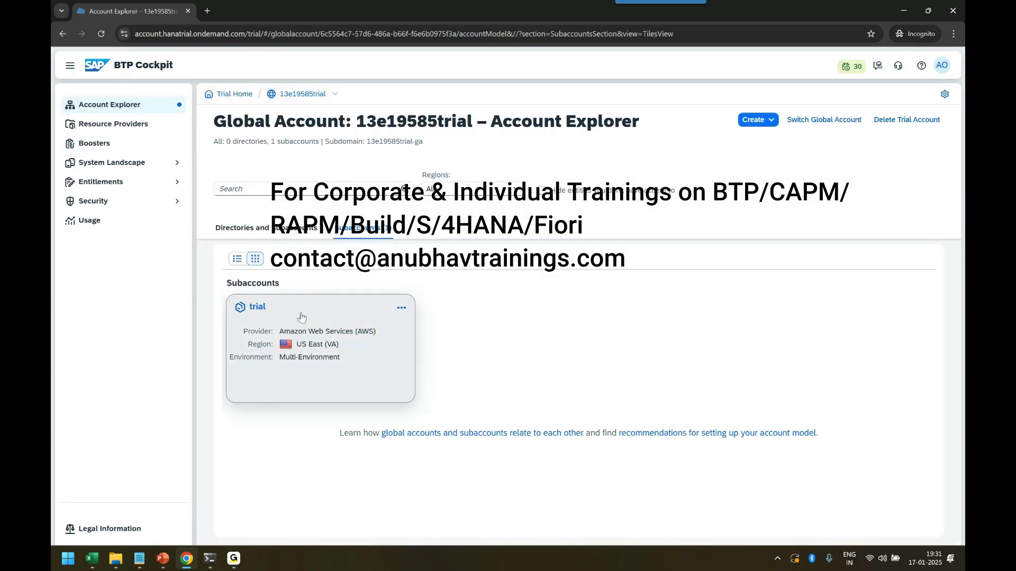
Step: Open the trial subaccount's Services > Instances and Subscriptions page
left_click(257, 307)
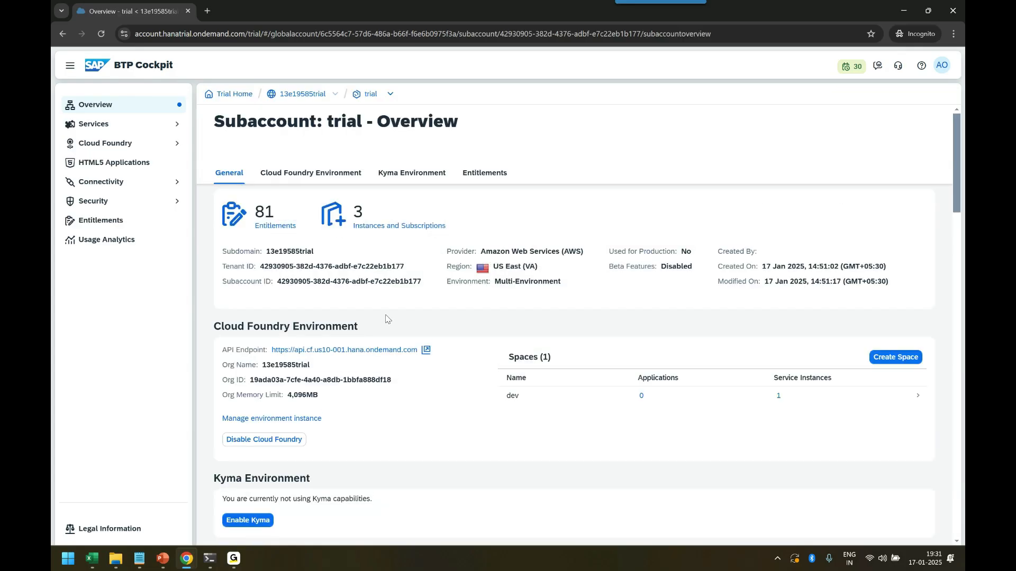
left_click(93, 124)
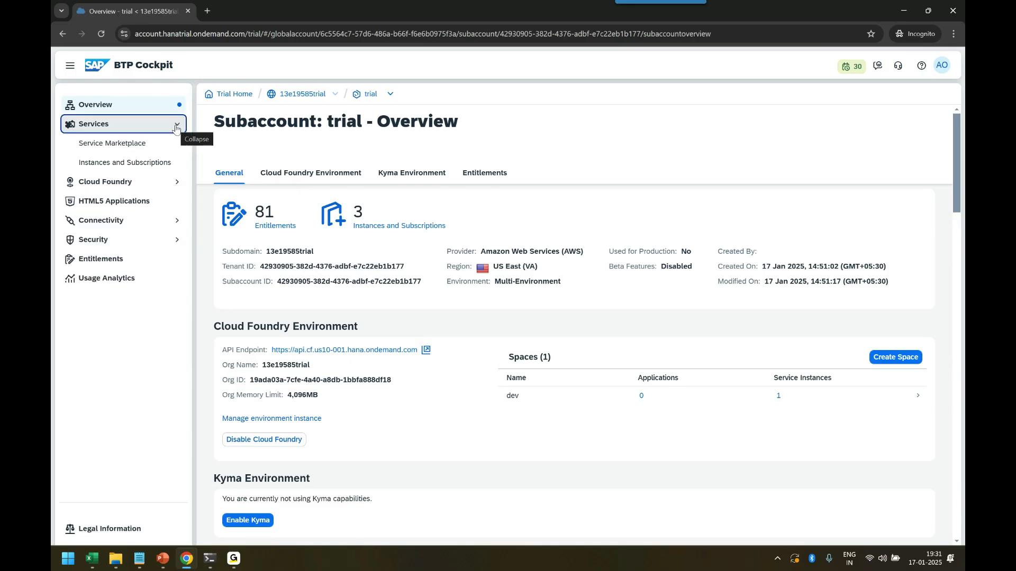
left_click(125, 162)
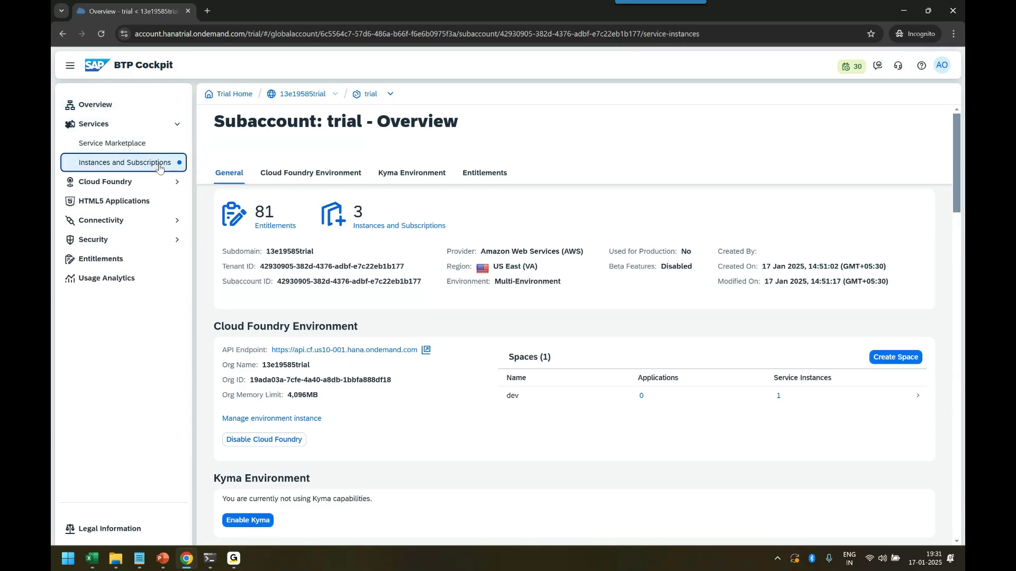
left_click(124, 162)
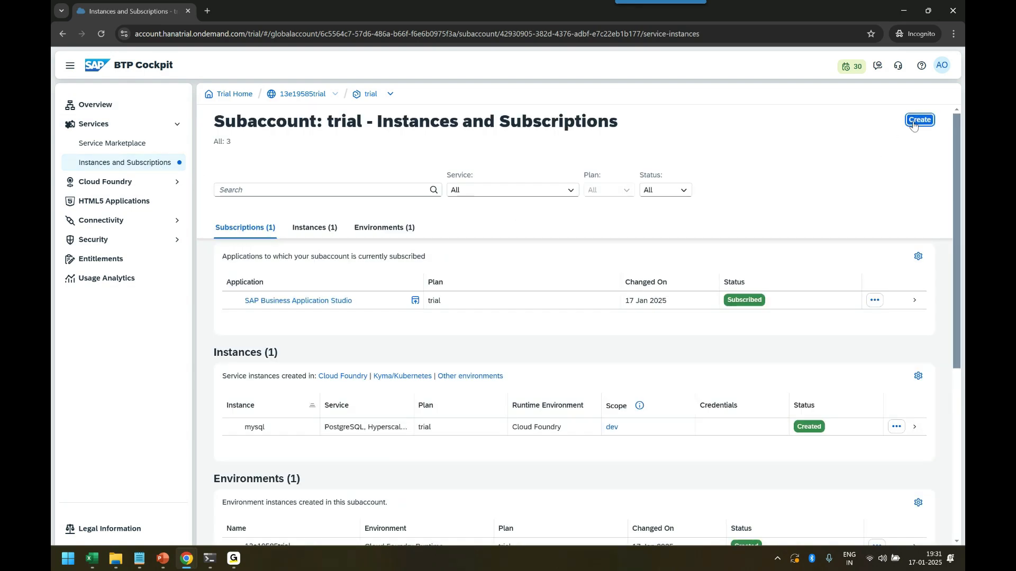
Step: Create a SAP Build Work Zone, standard edition subscription with the standard plan
left_click(918, 120)
type("build")
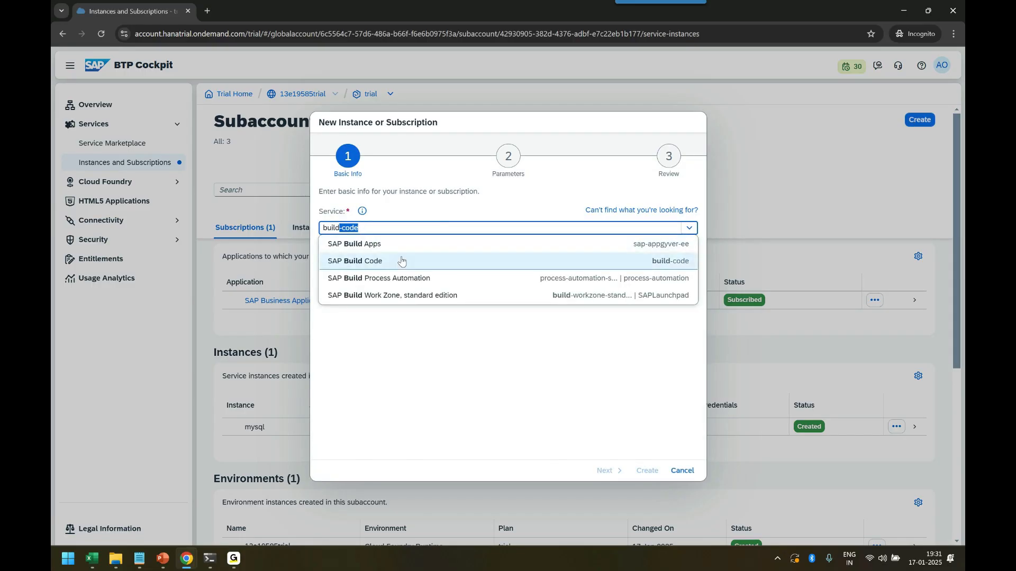
mouse_move(379, 282)
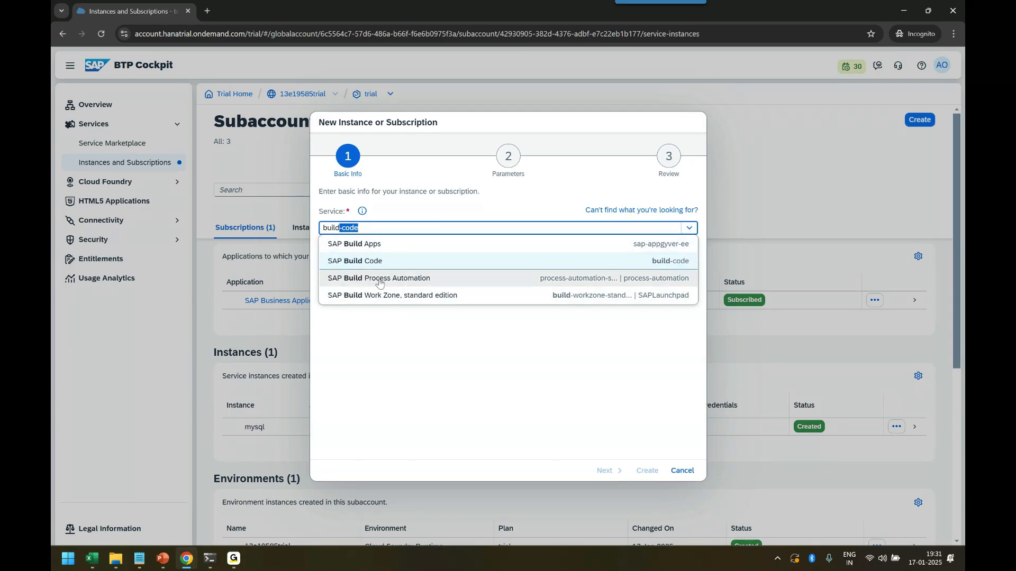
mouse_move(391, 298)
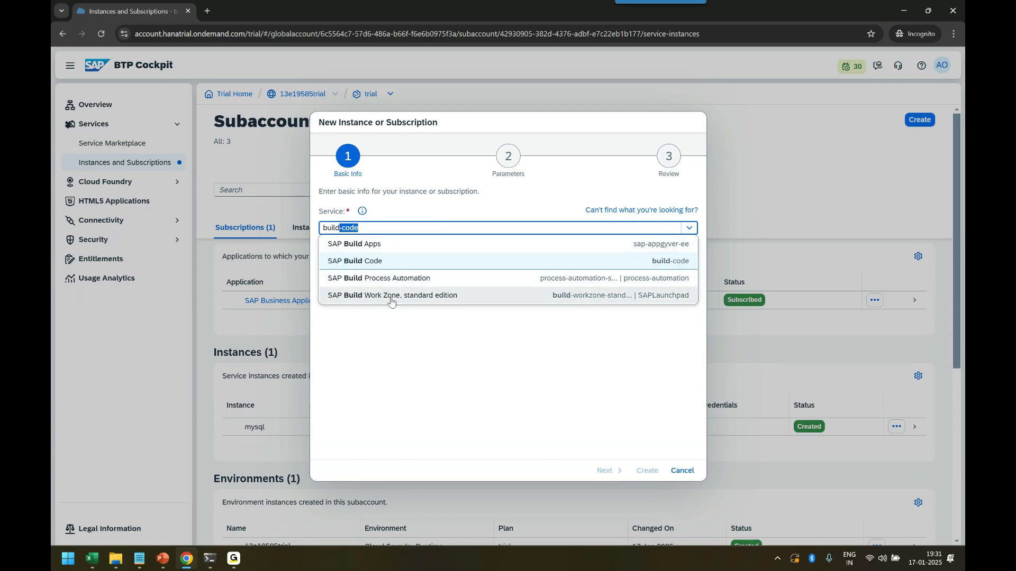
mouse_move(375, 260)
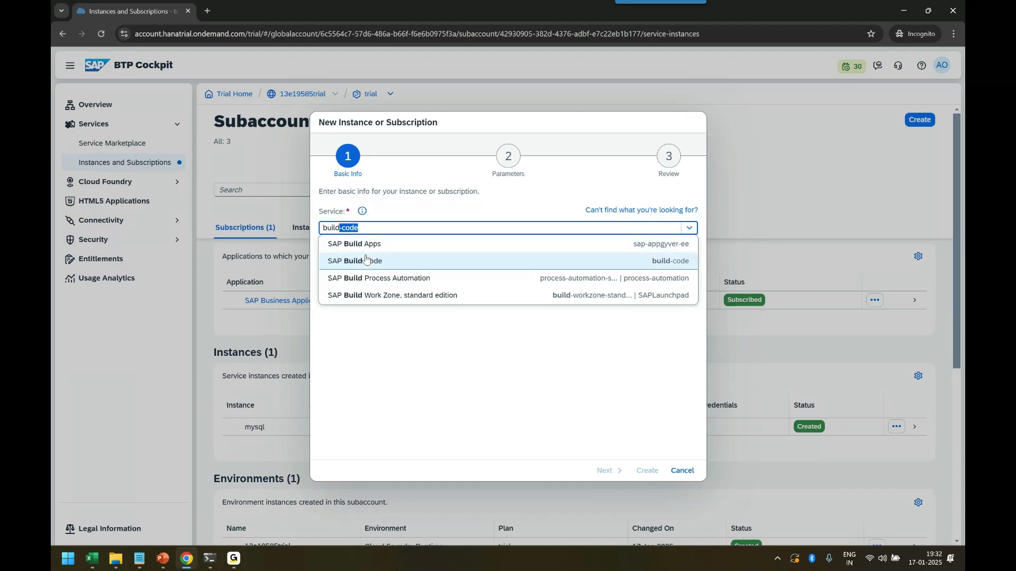
mouse_move(381, 301)
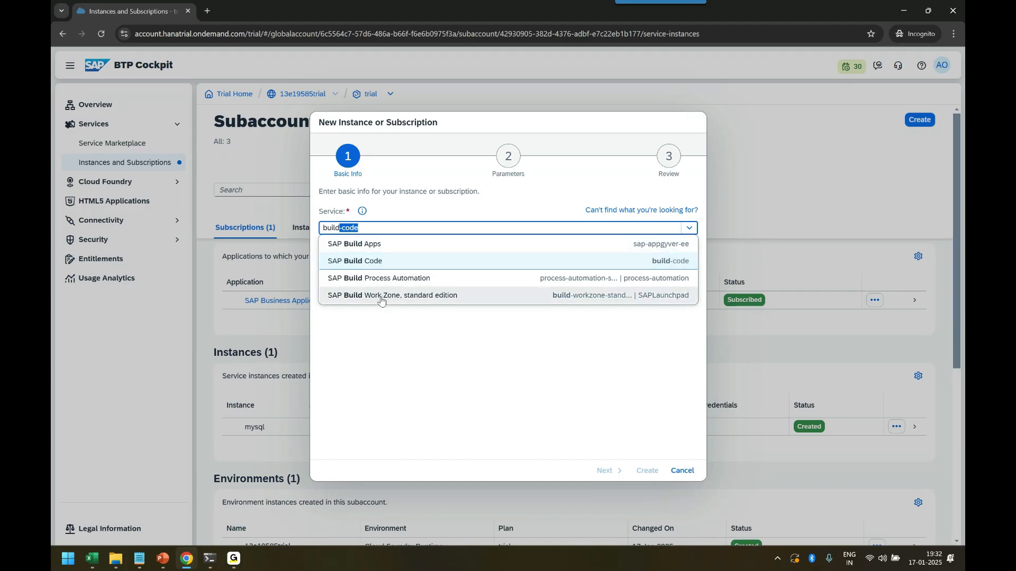
left_click(392, 295)
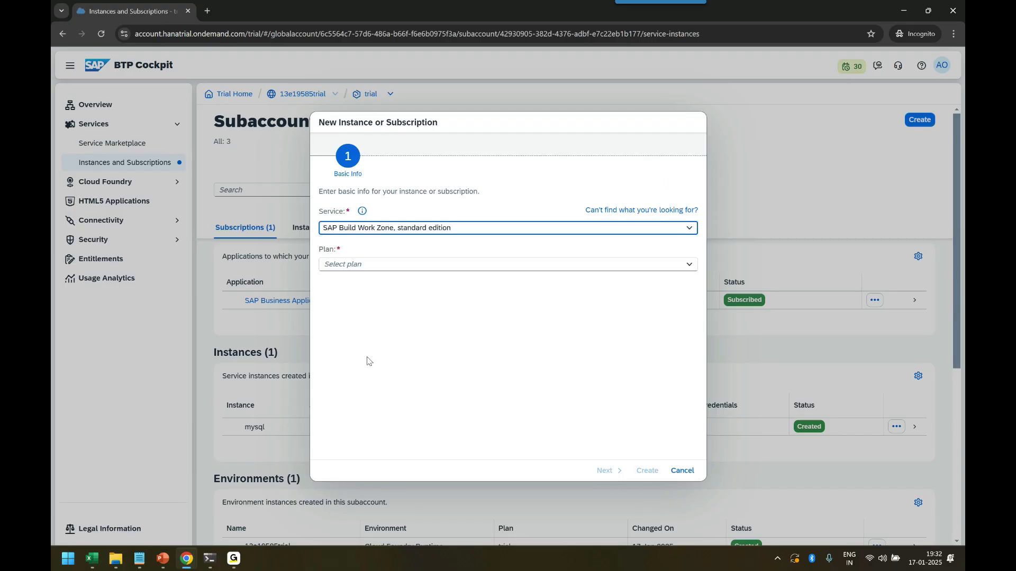
mouse_move(688, 264)
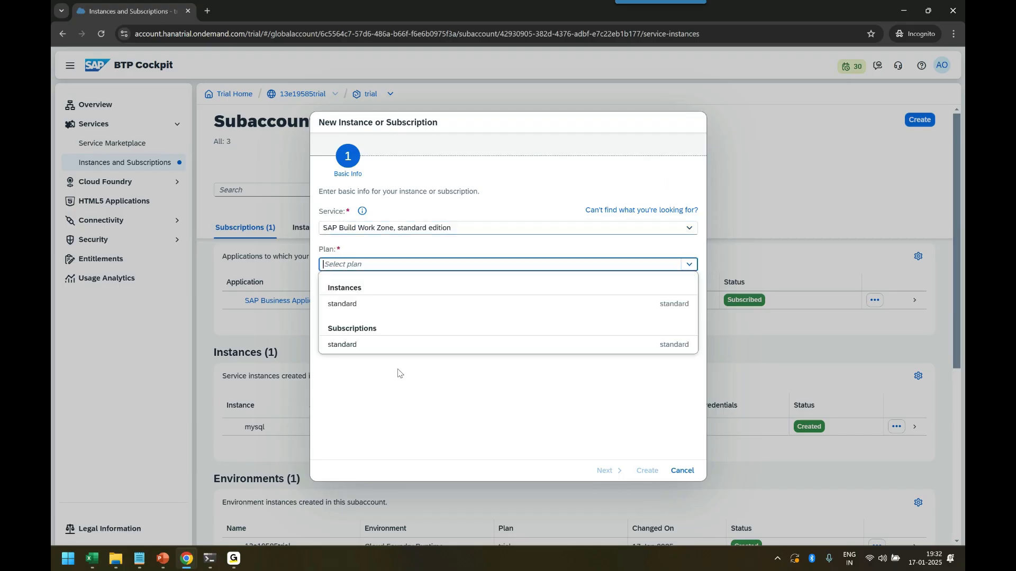
mouse_move(518, 333)
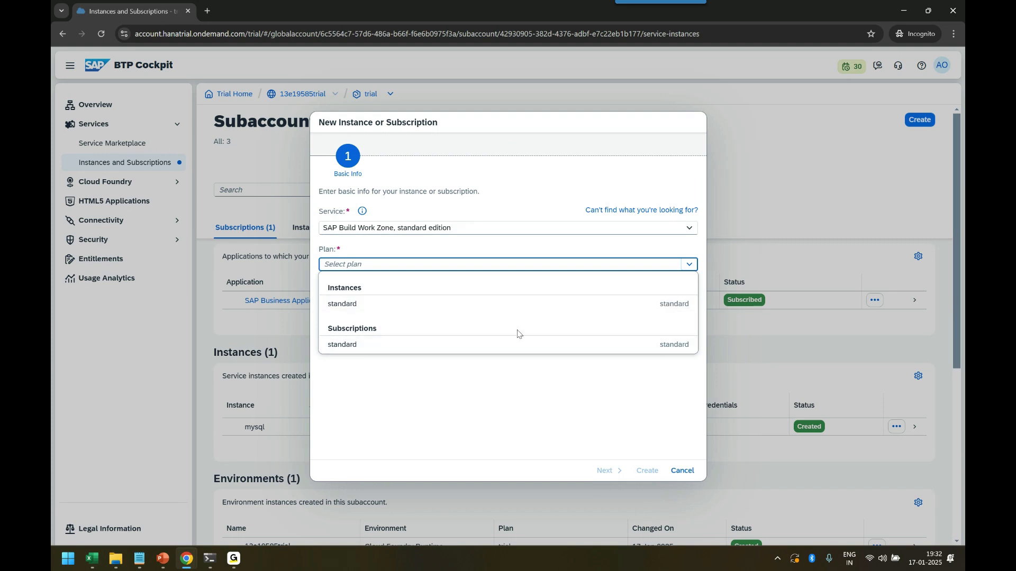
mouse_move(335, 340)
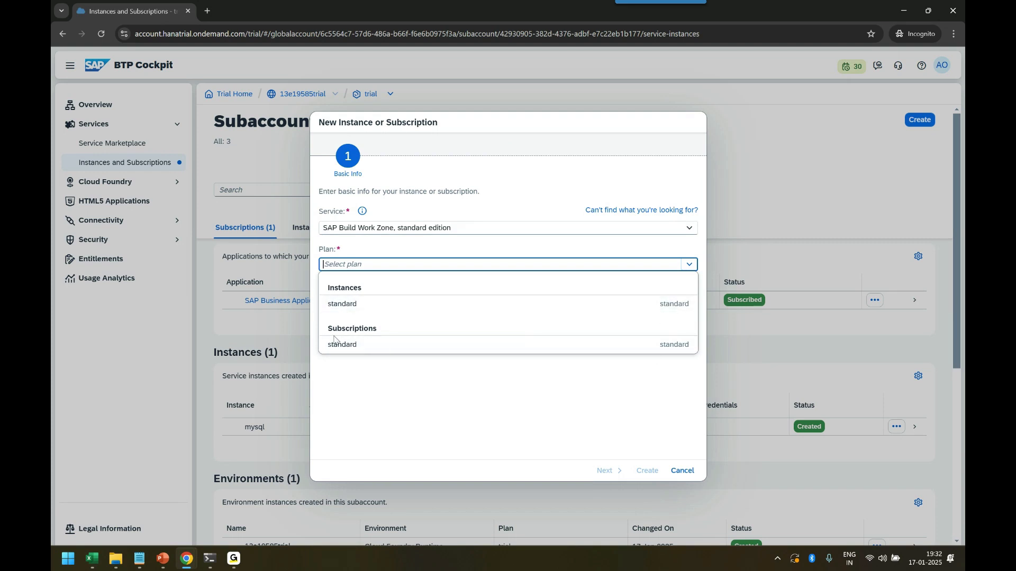
mouse_move(327, 291)
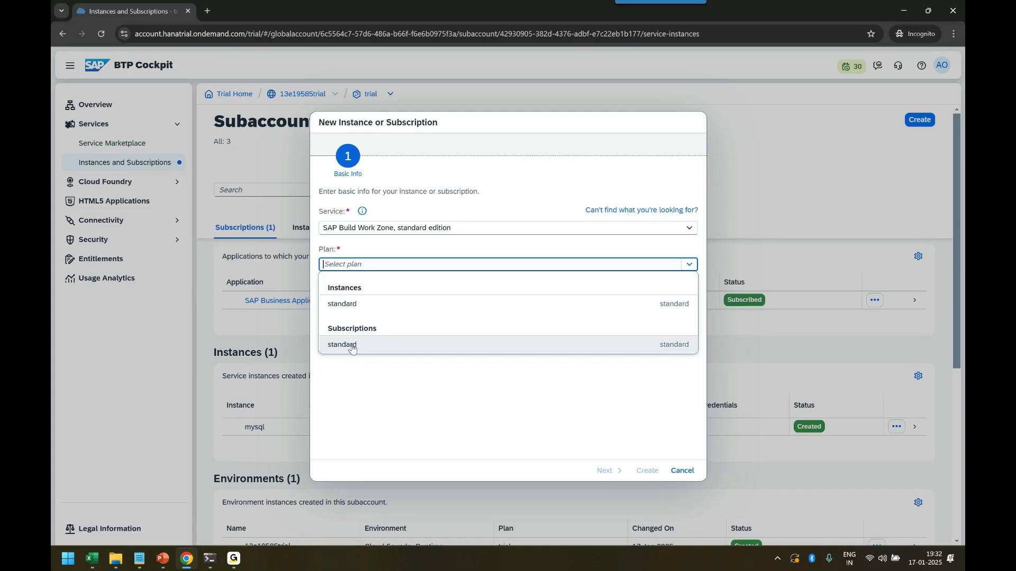
left_click(341, 343)
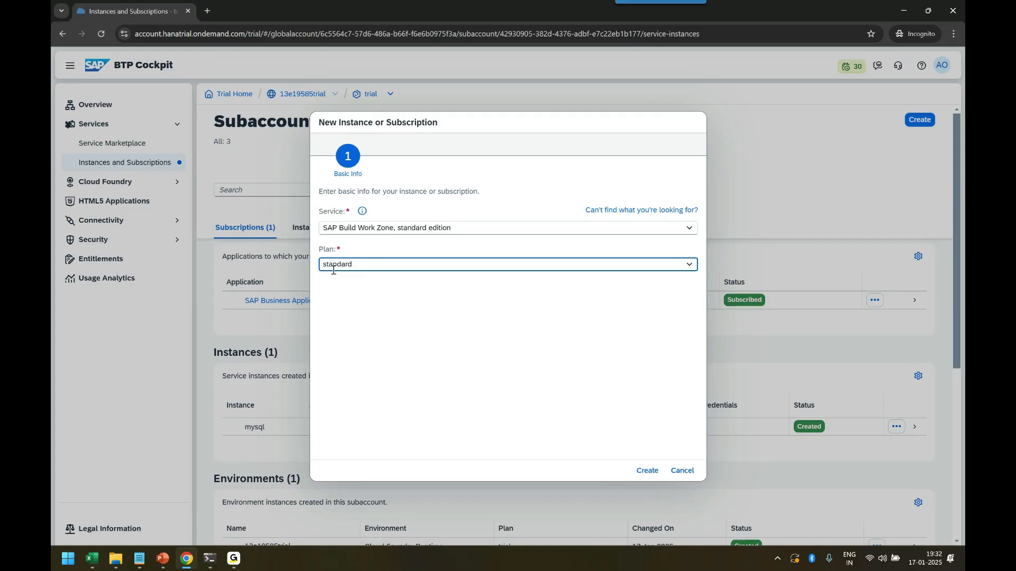
left_click(646, 470)
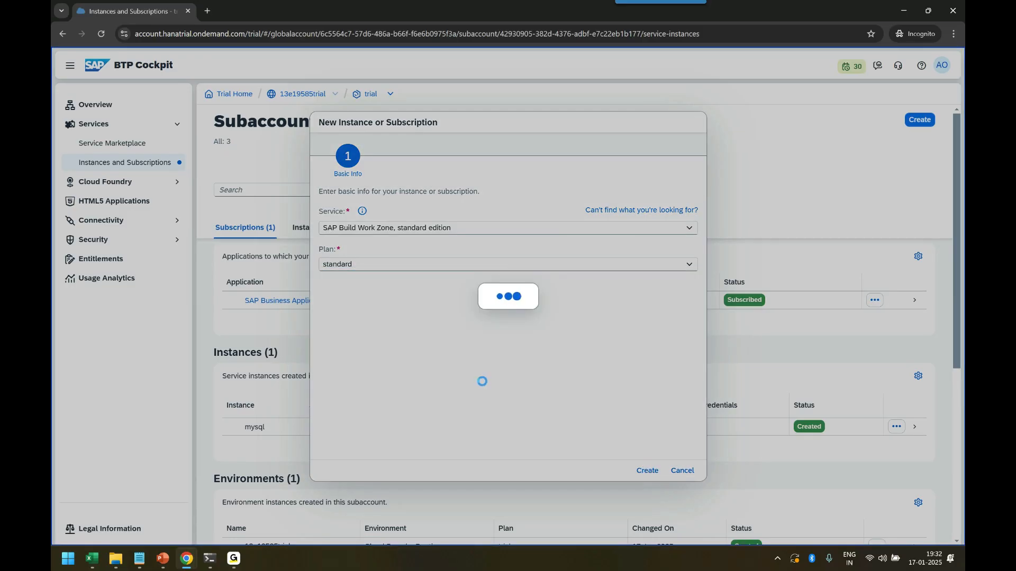
Step: Let the Work Zone subscription keep processing and expand the Security menu
left_click(646, 470)
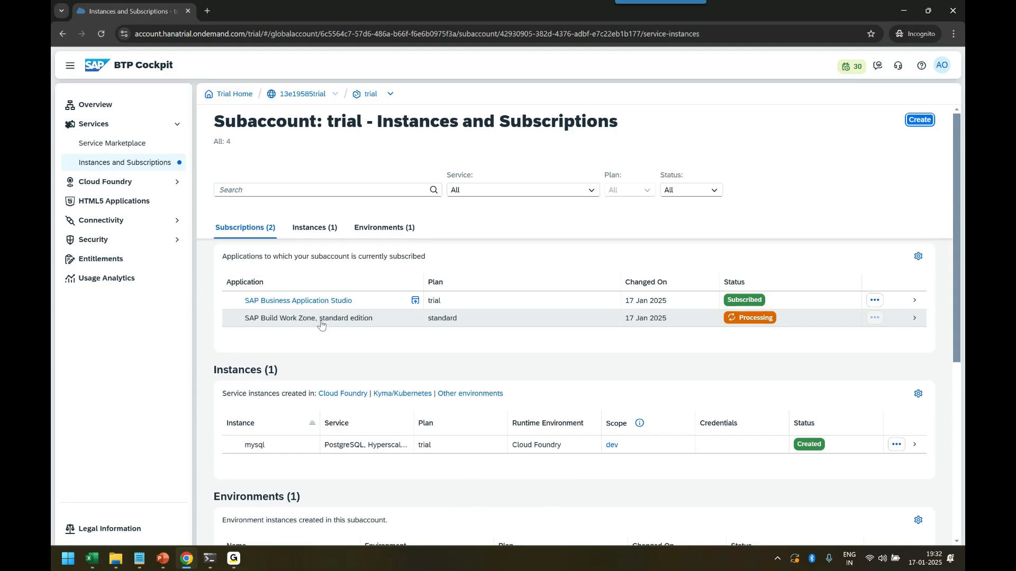
mouse_move(343, 354)
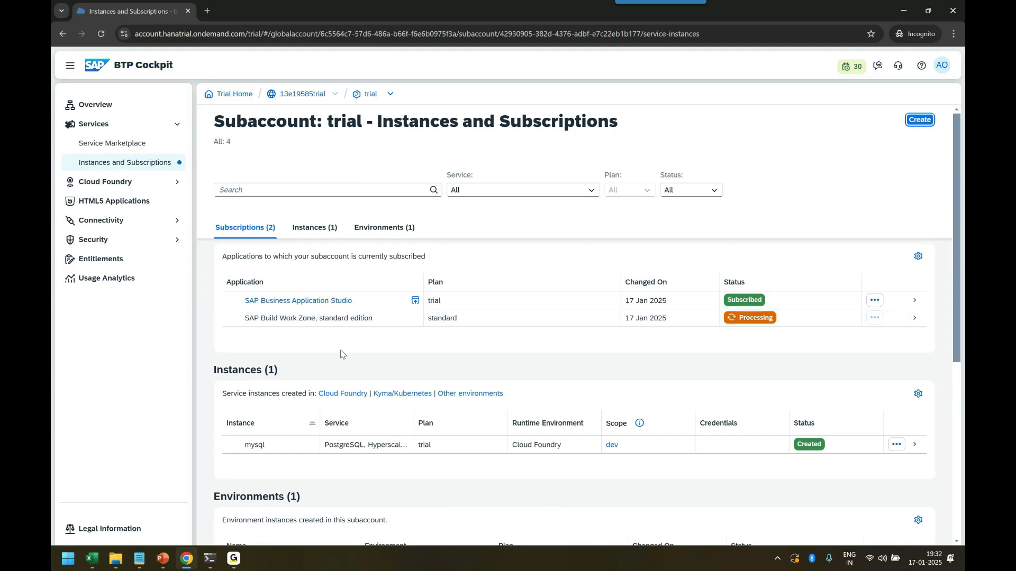
mouse_move(335, 317)
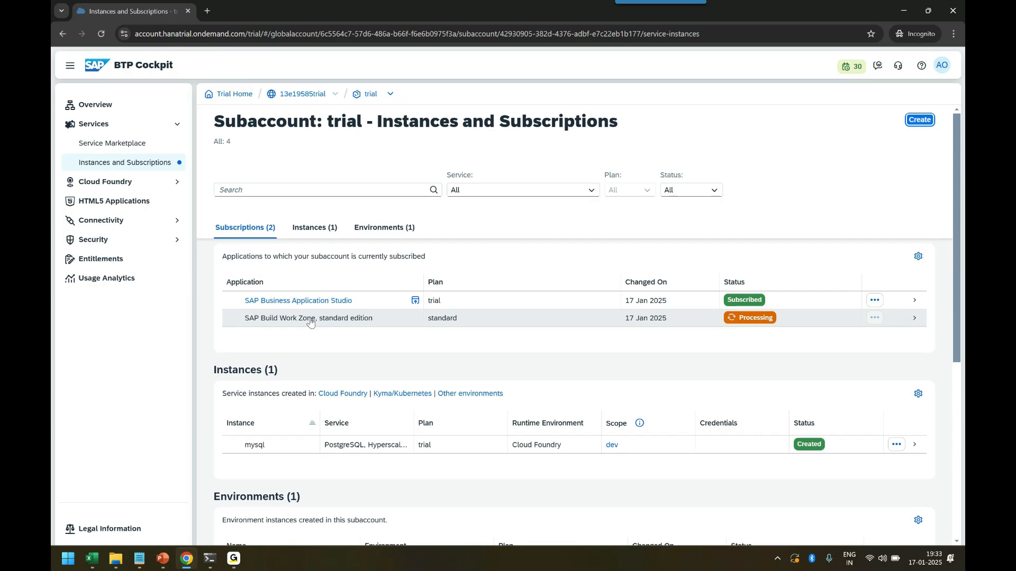
mouse_move(405, 368)
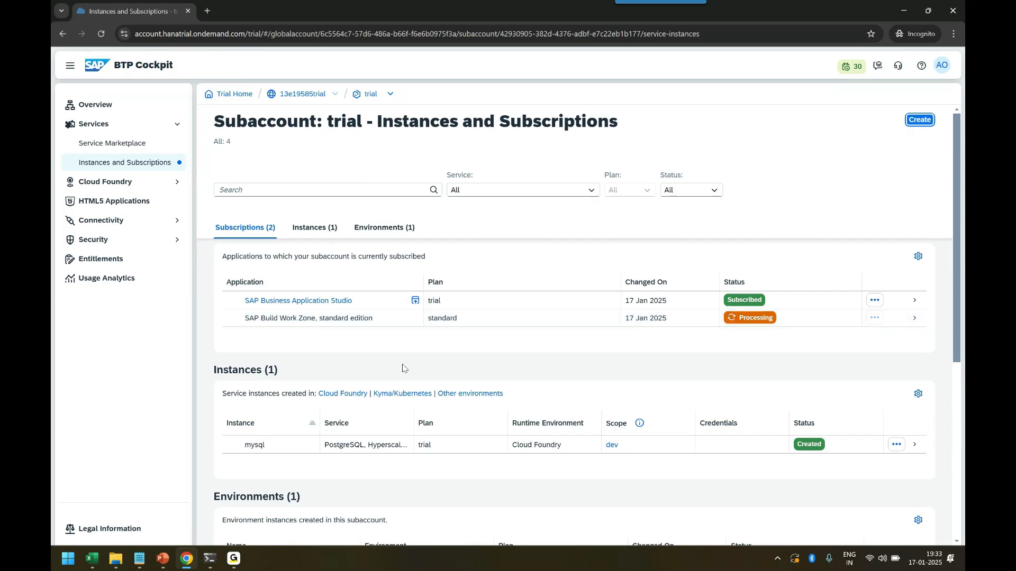
mouse_move(349, 327)
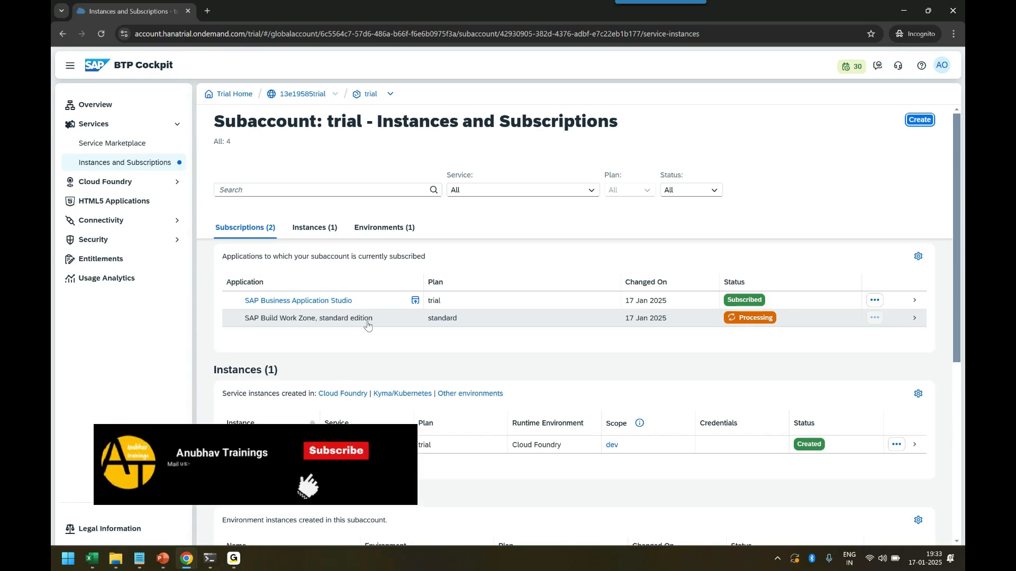
mouse_move(316, 323)
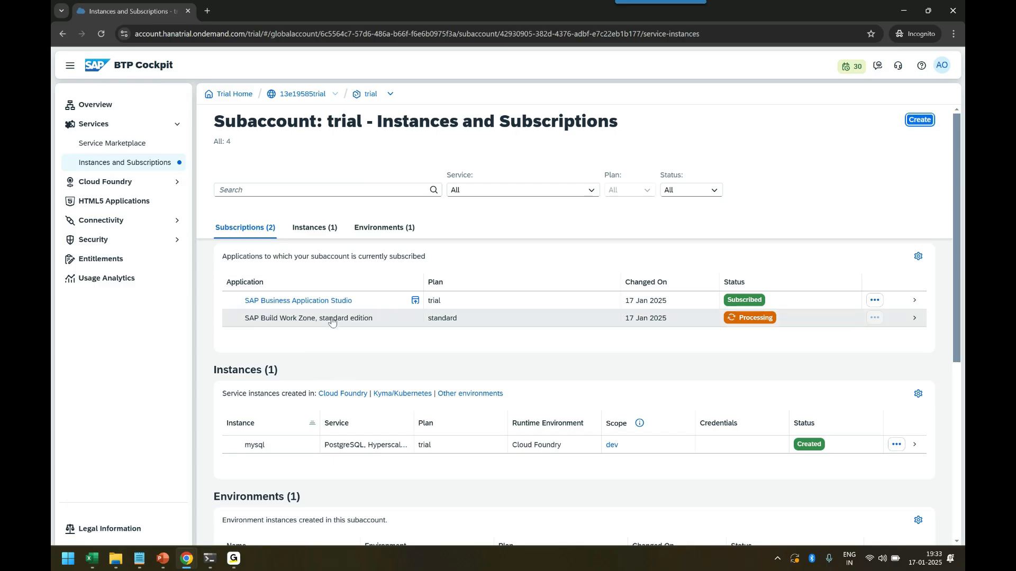
mouse_move(369, 327)
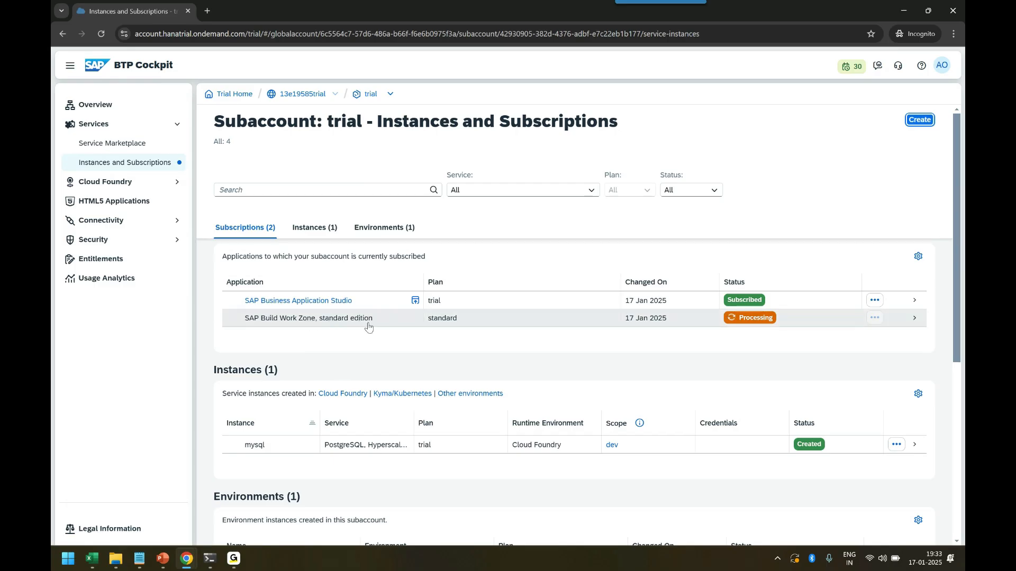
mouse_move(505, 377)
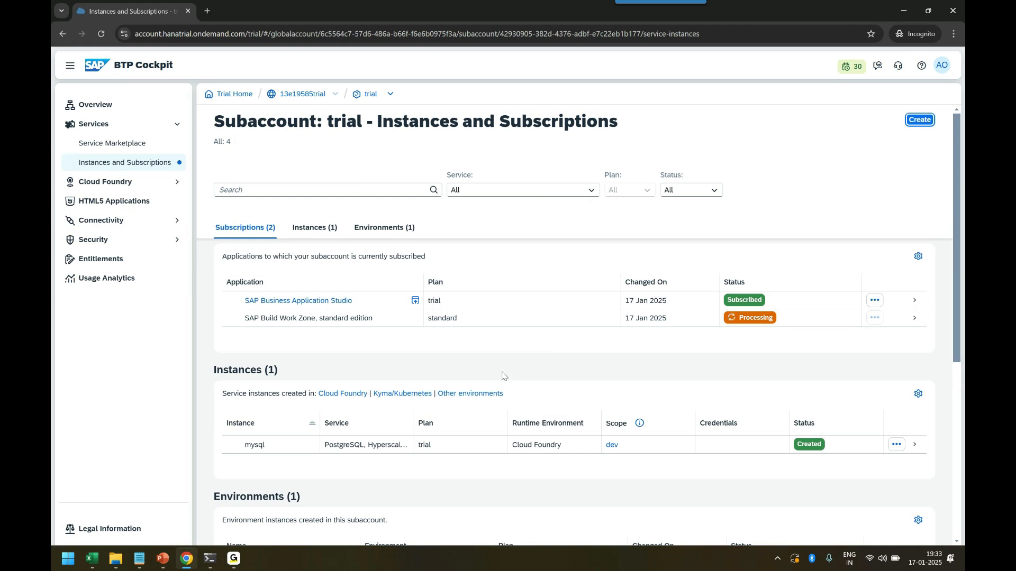
mouse_move(348, 109)
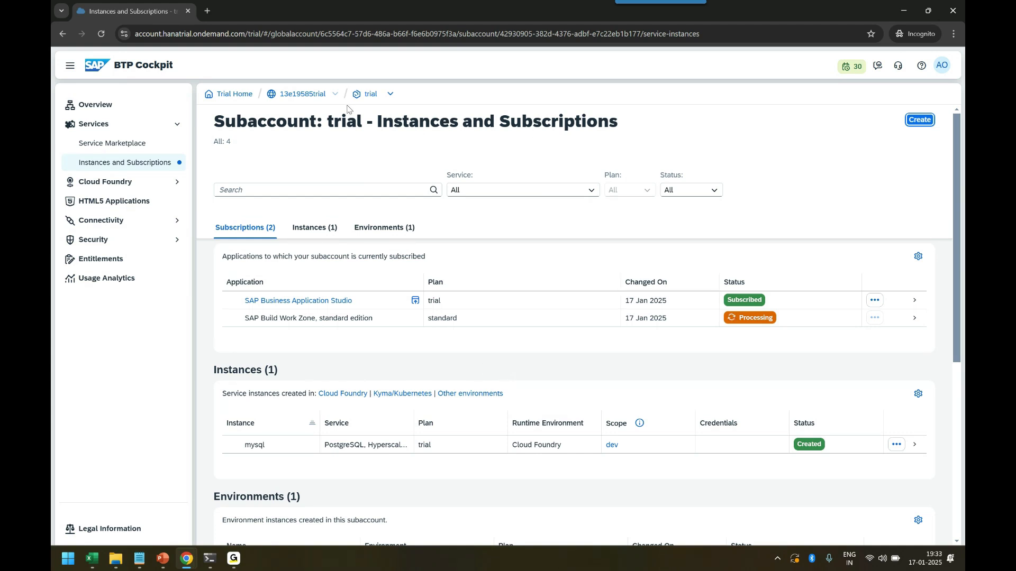
mouse_move(572, 344)
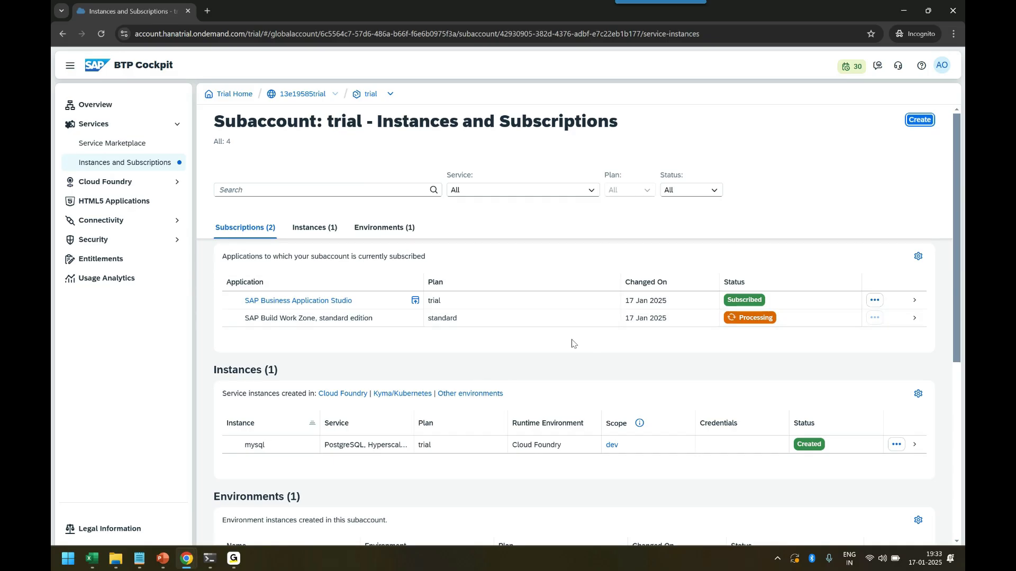
mouse_move(313, 326)
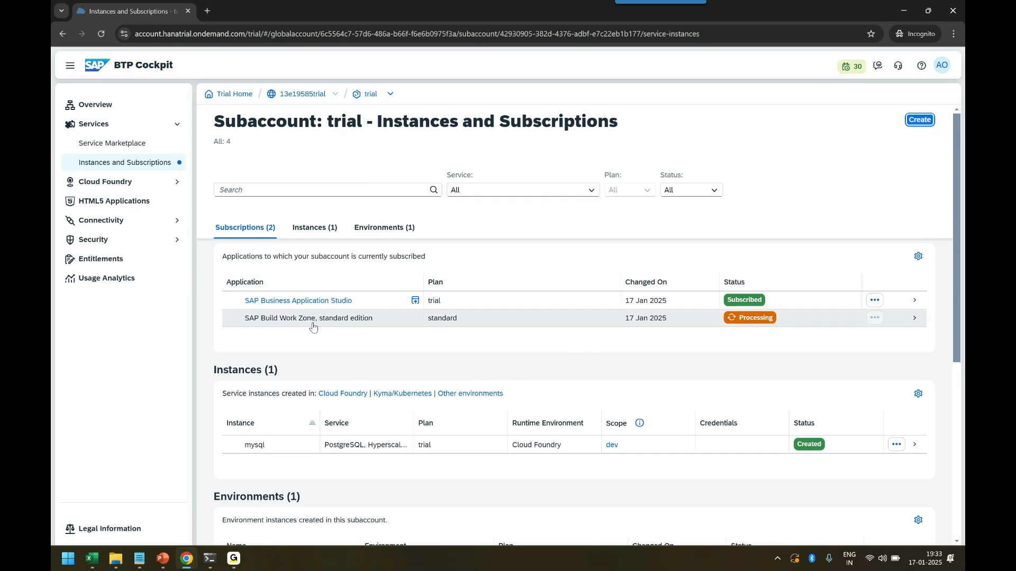
mouse_move(306, 326)
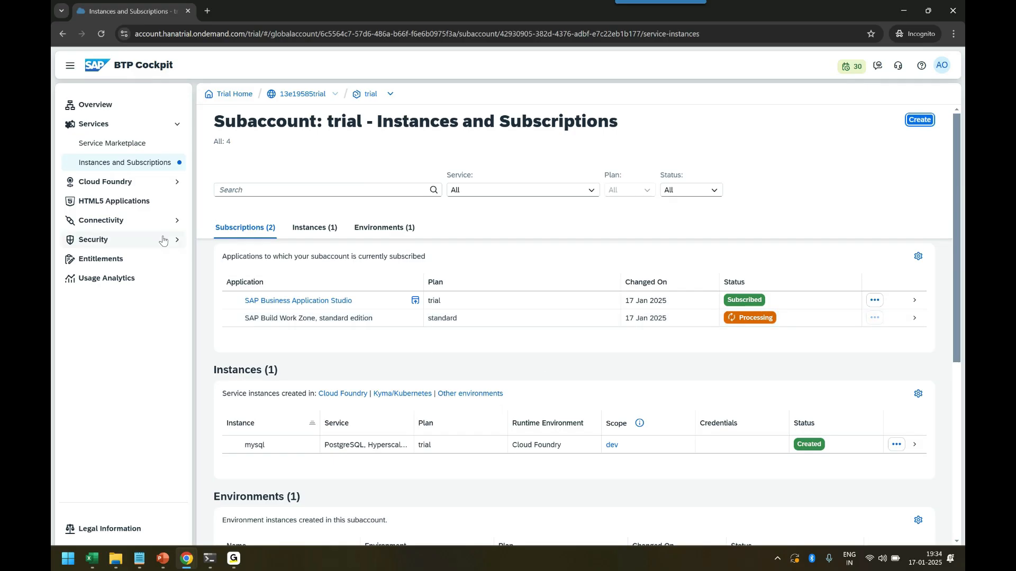
left_click(93, 239)
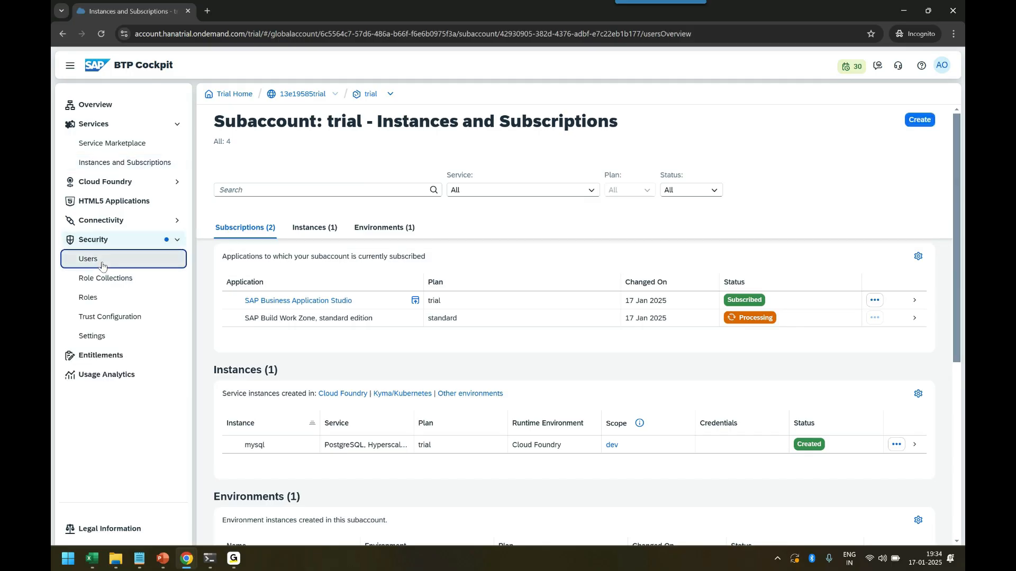
Step: Open Security > Users and view the trial user's assigned role collections
left_click(88, 259)
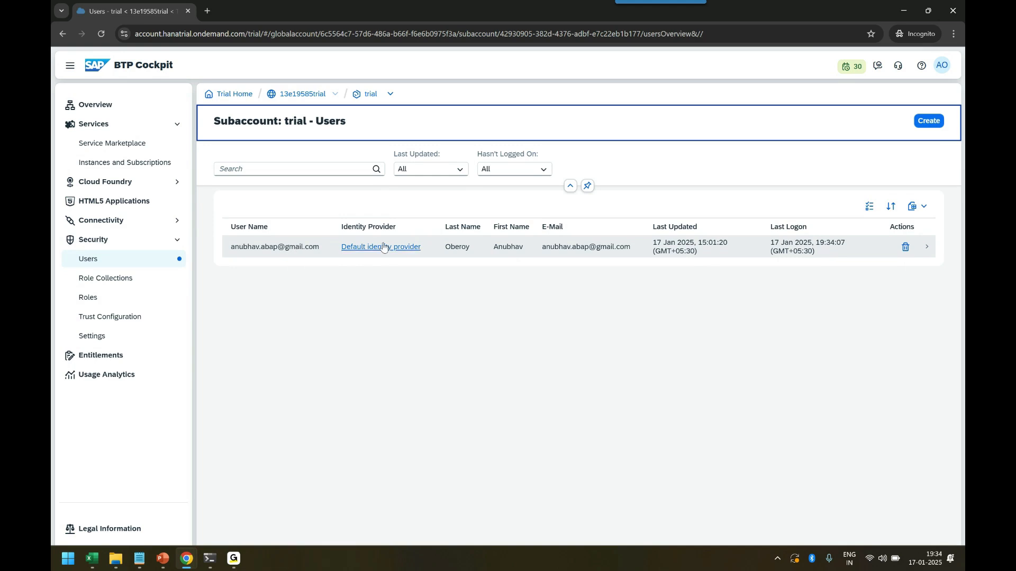
mouse_move(381, 247)
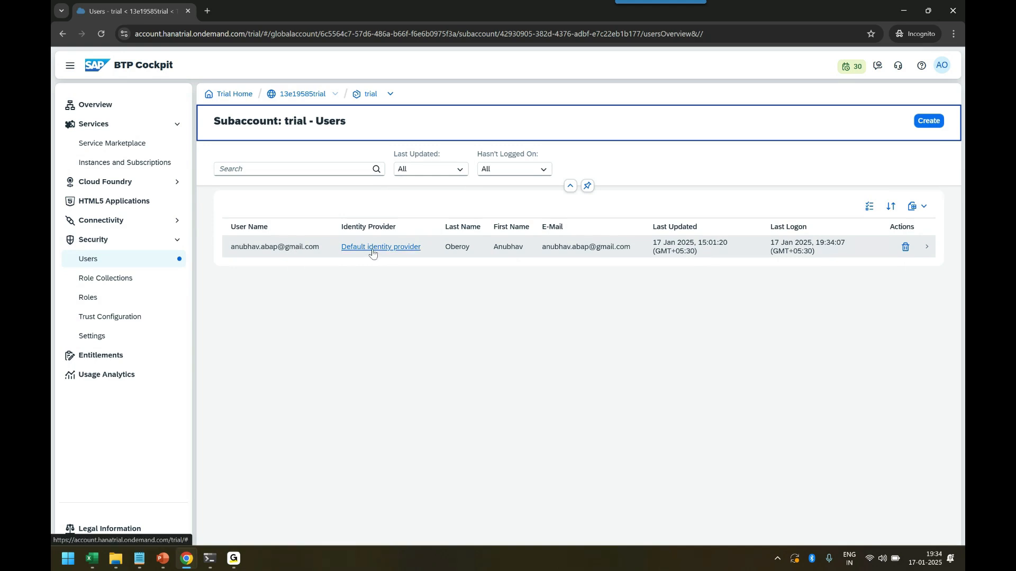
mouse_move(290, 280)
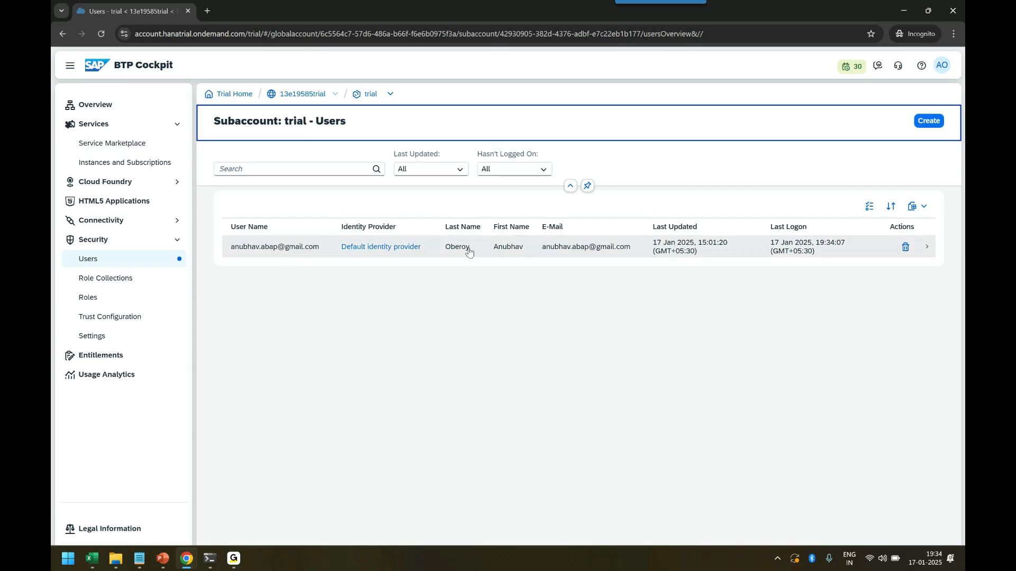
mouse_move(289, 251)
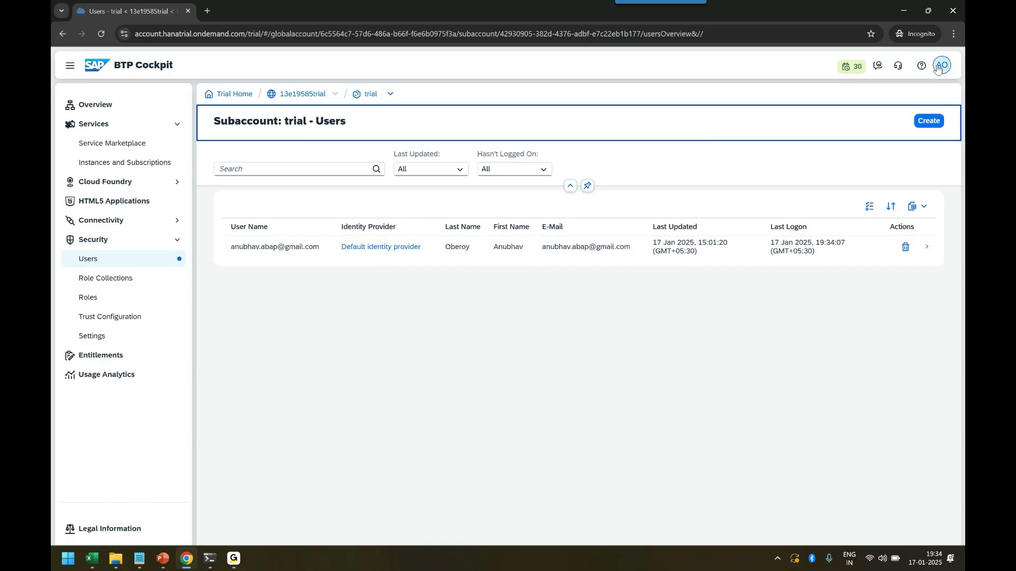
left_click(941, 64)
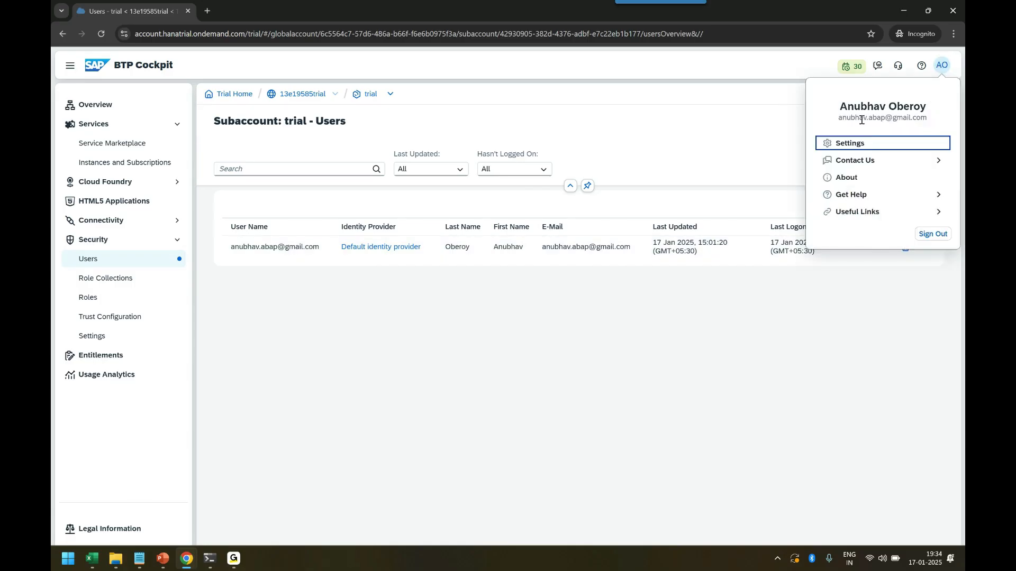
mouse_move(625, 329)
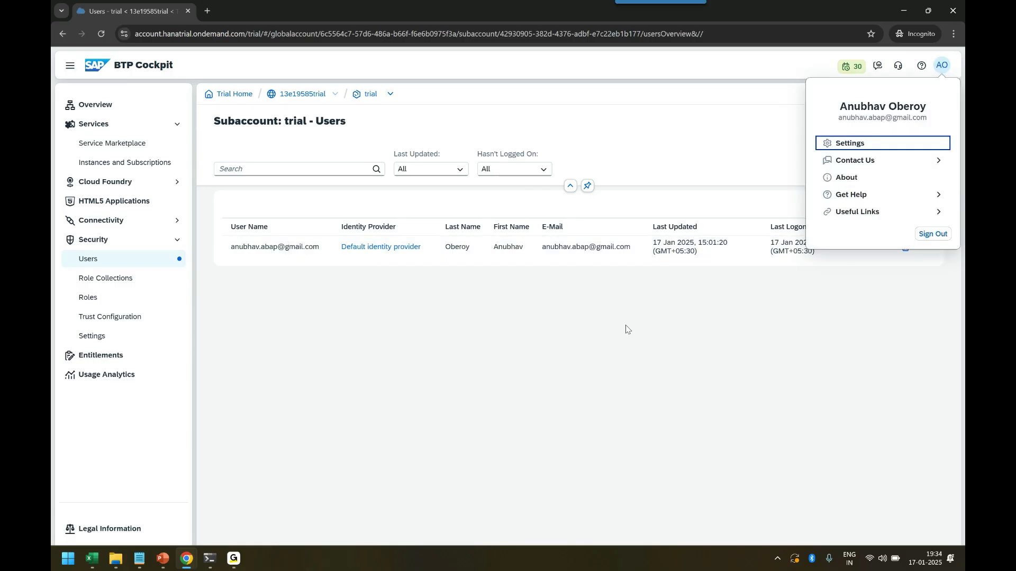
left_click(286, 254)
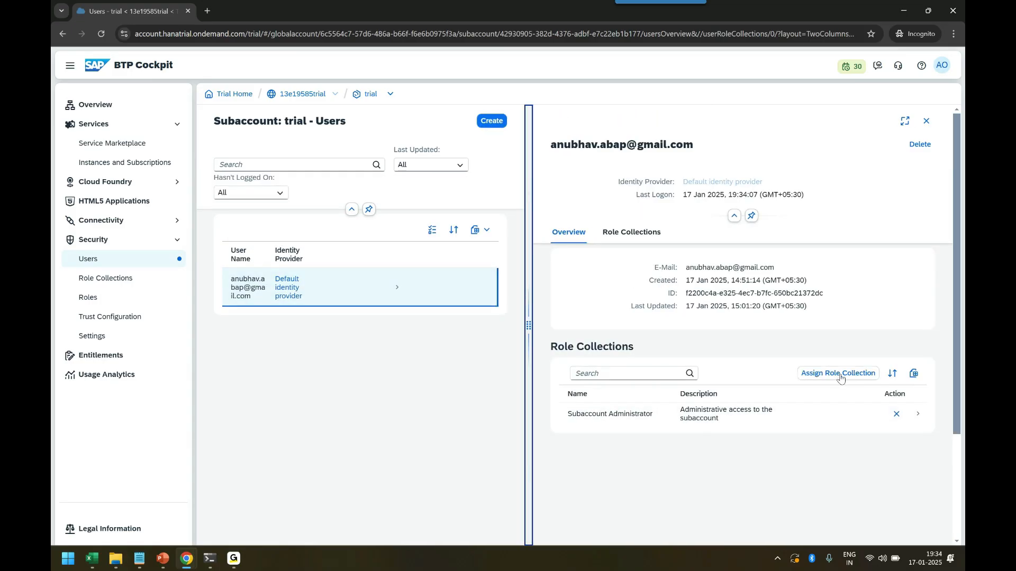
mouse_move(838, 373)
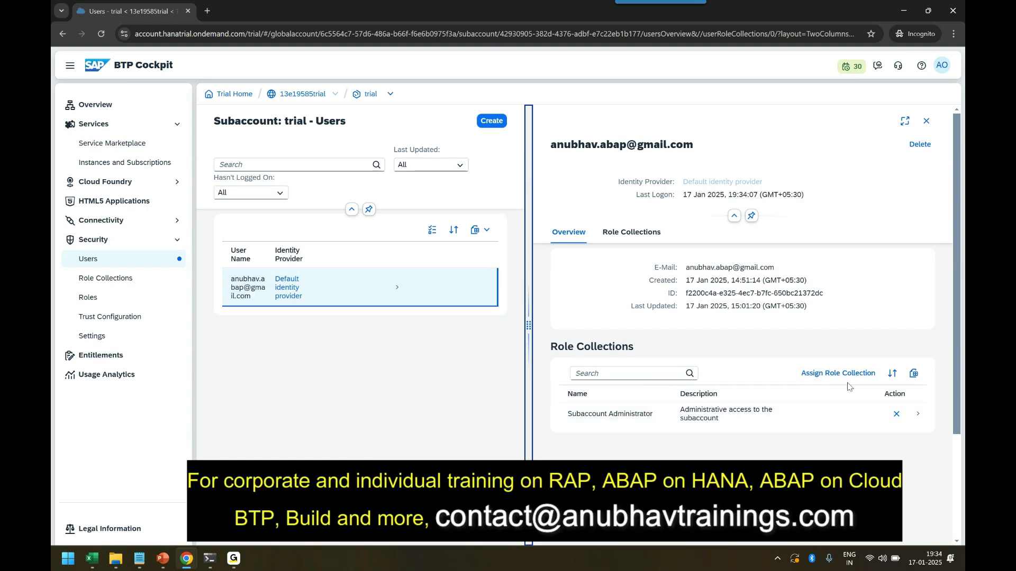
Step: Tick Launchpad_Admin, Launchpad_Advanced_Theming and Launchpad_External_User in Assign Role Collection
left_click(837, 372)
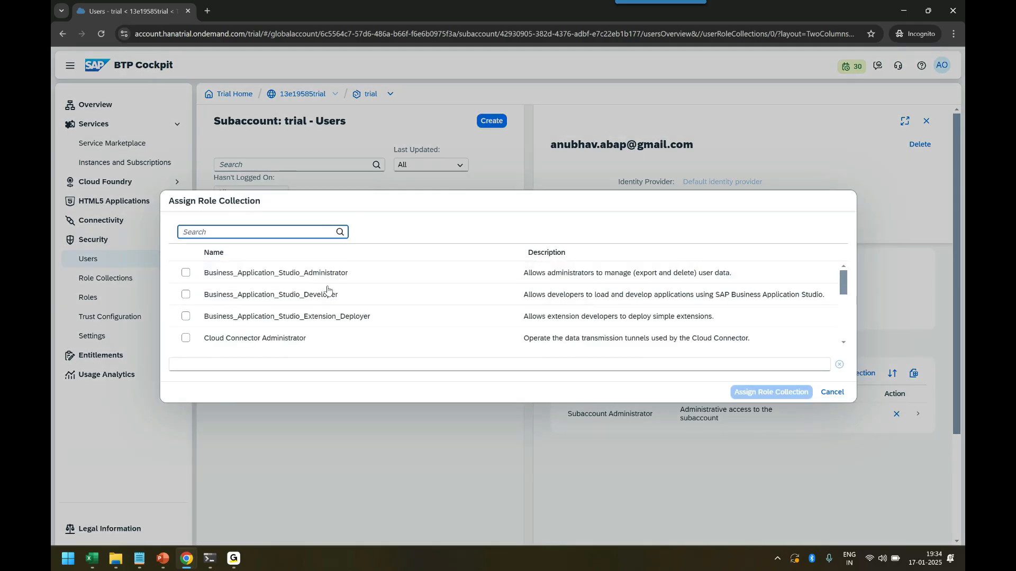
scroll("down", 3)
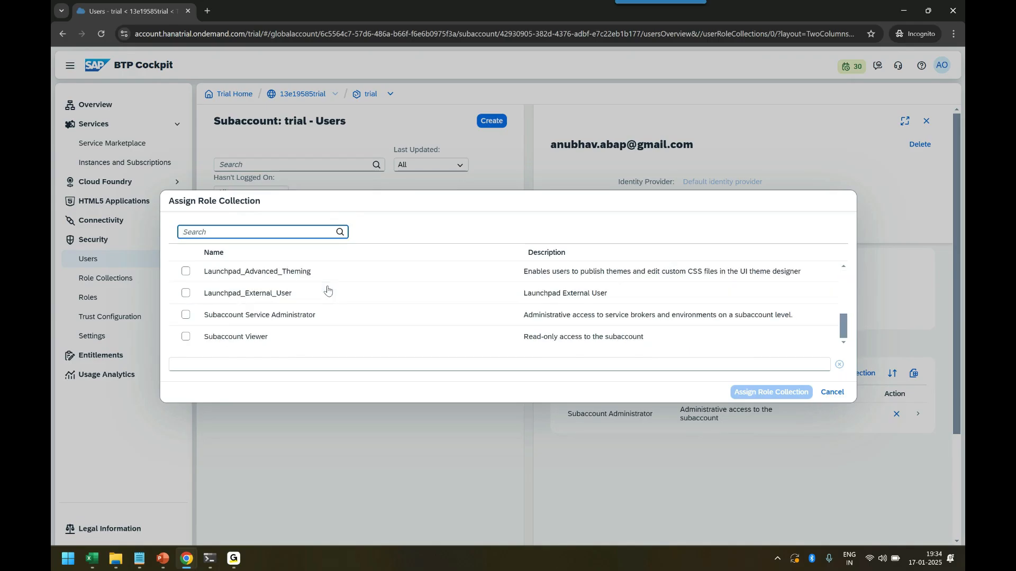
scroll("up", 3)
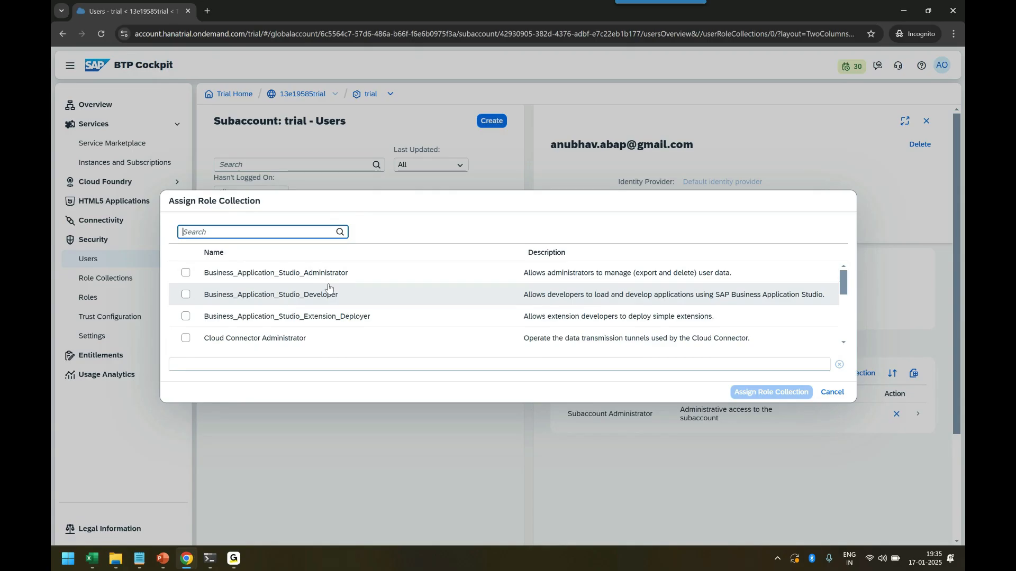
scroll("down", 3)
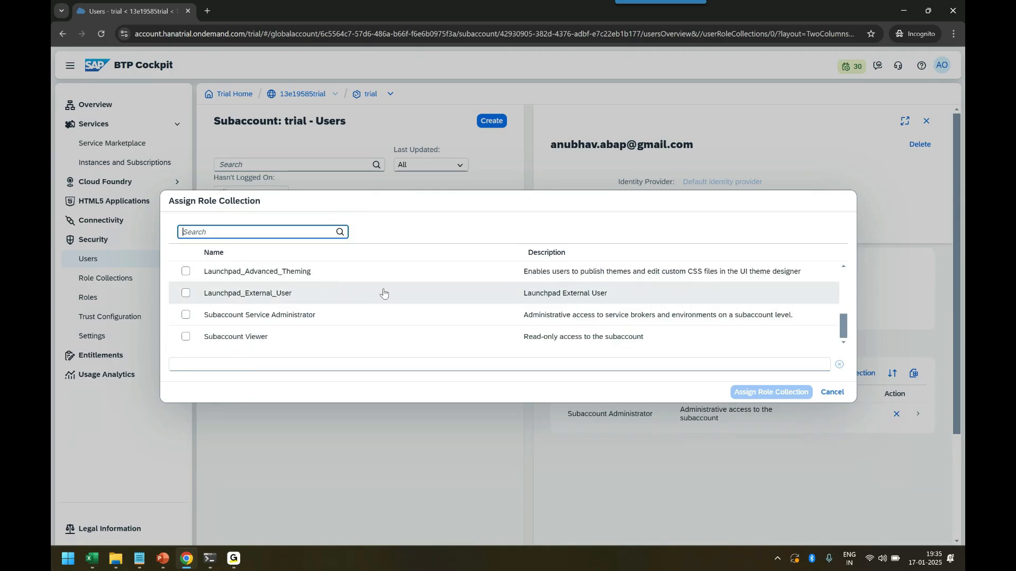
scroll("up", 3)
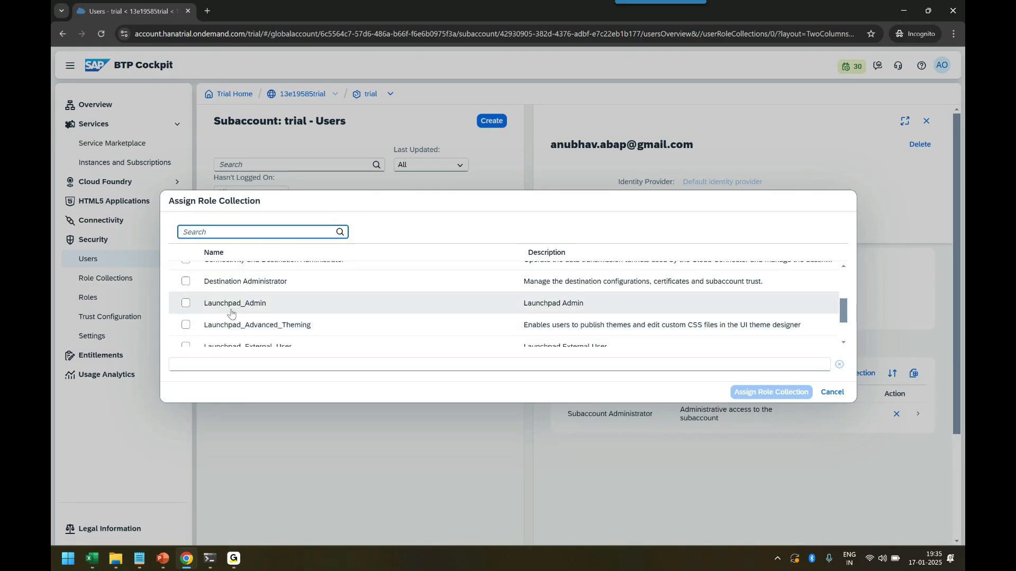
left_click(186, 303)
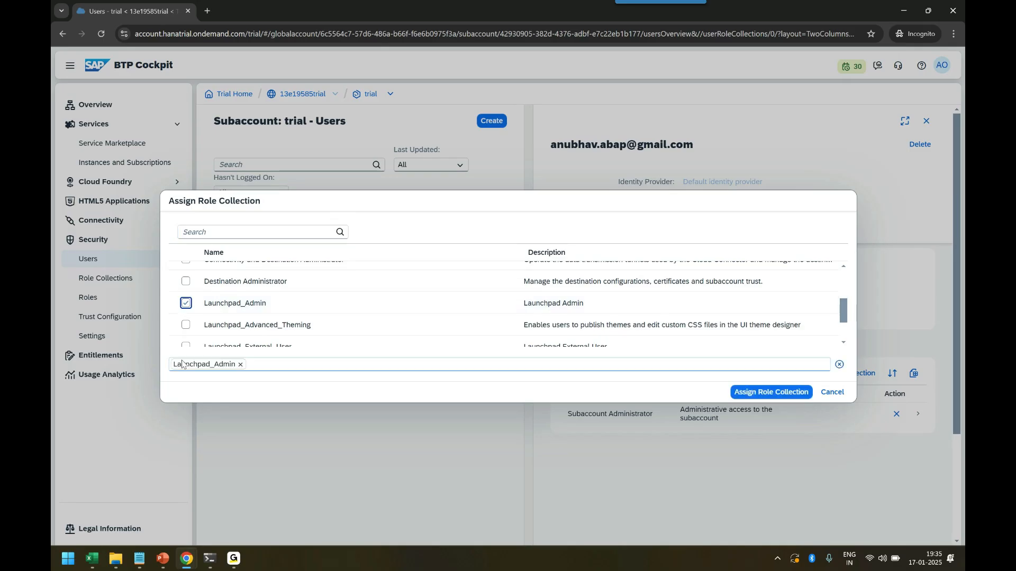
left_click(186, 311)
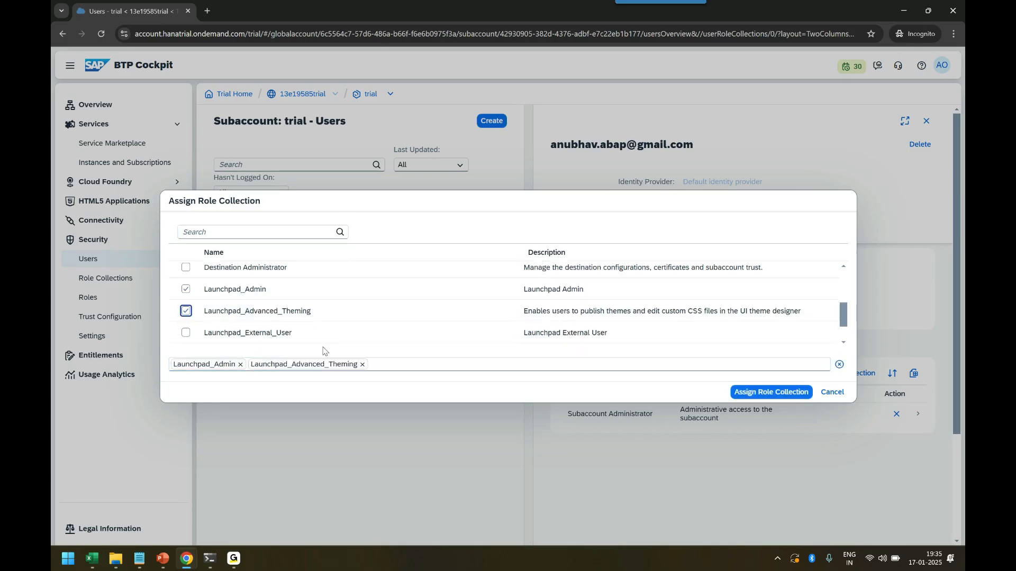
left_click(185, 332)
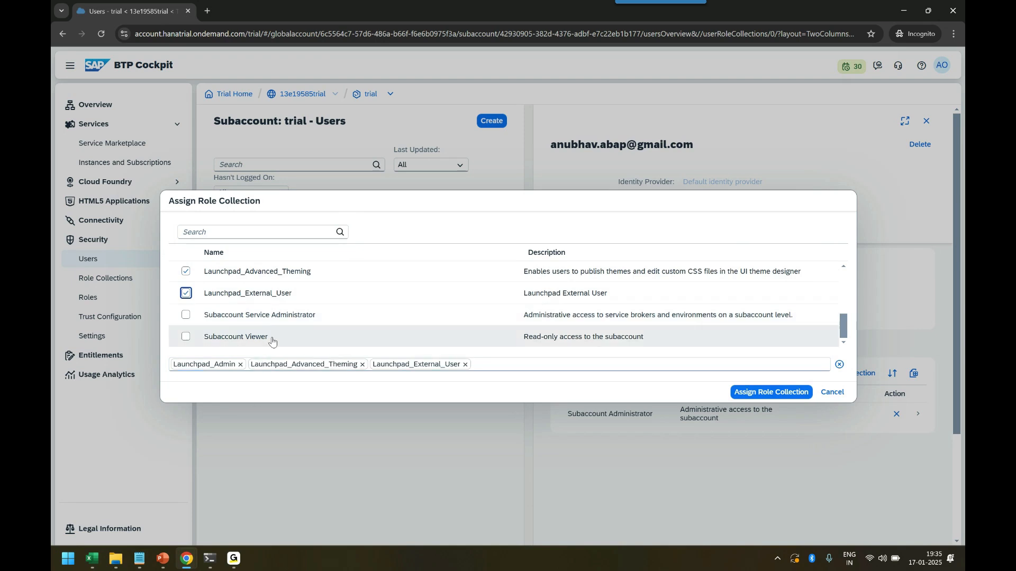
scroll("up", 3)
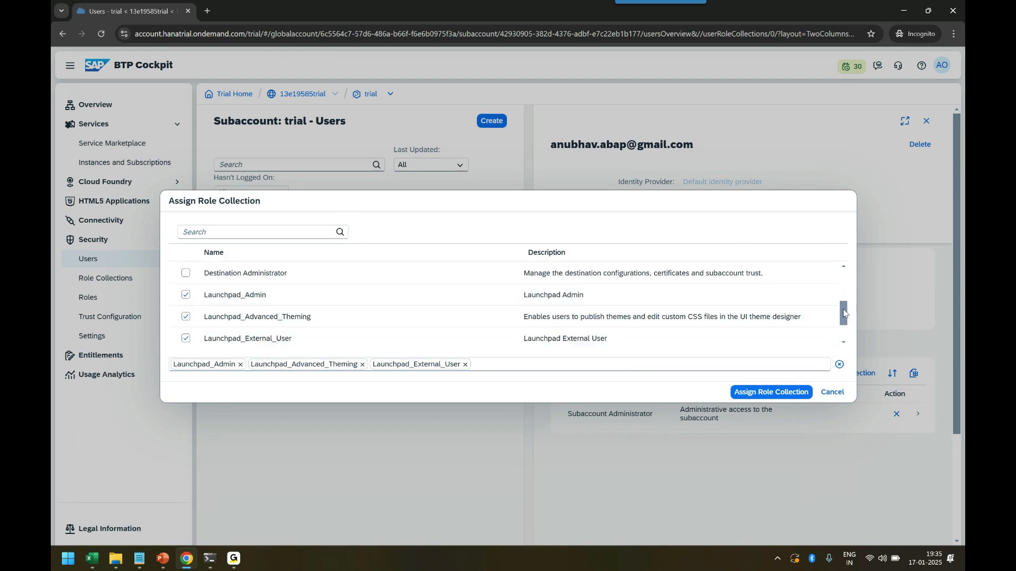
scroll("down", 3)
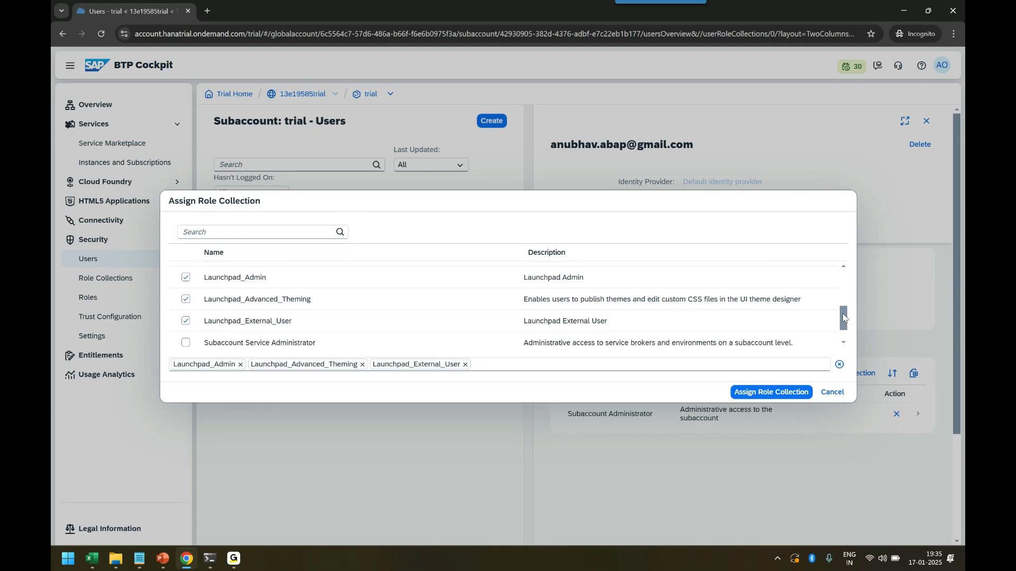
mouse_move(264, 277)
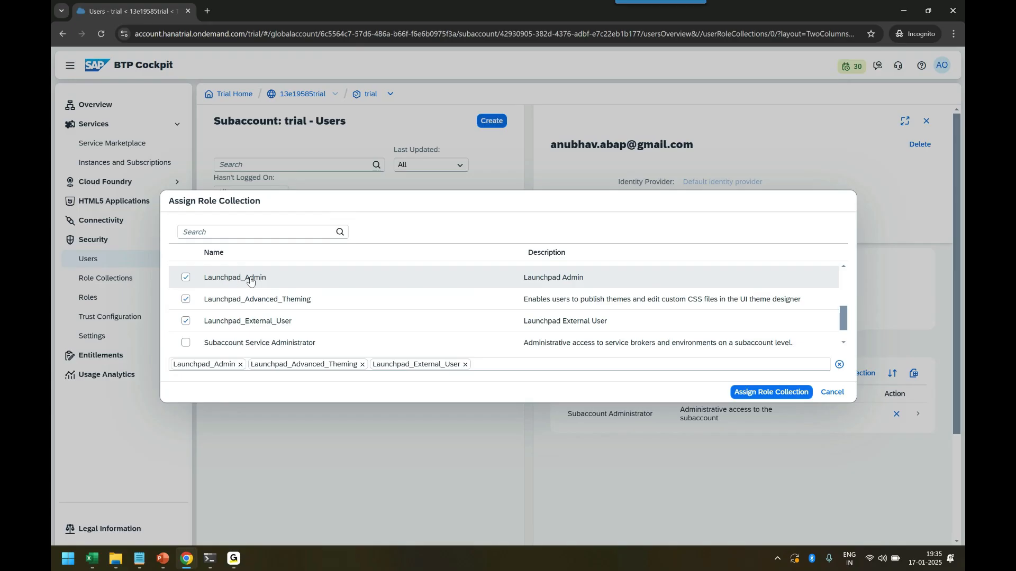
mouse_move(256, 298)
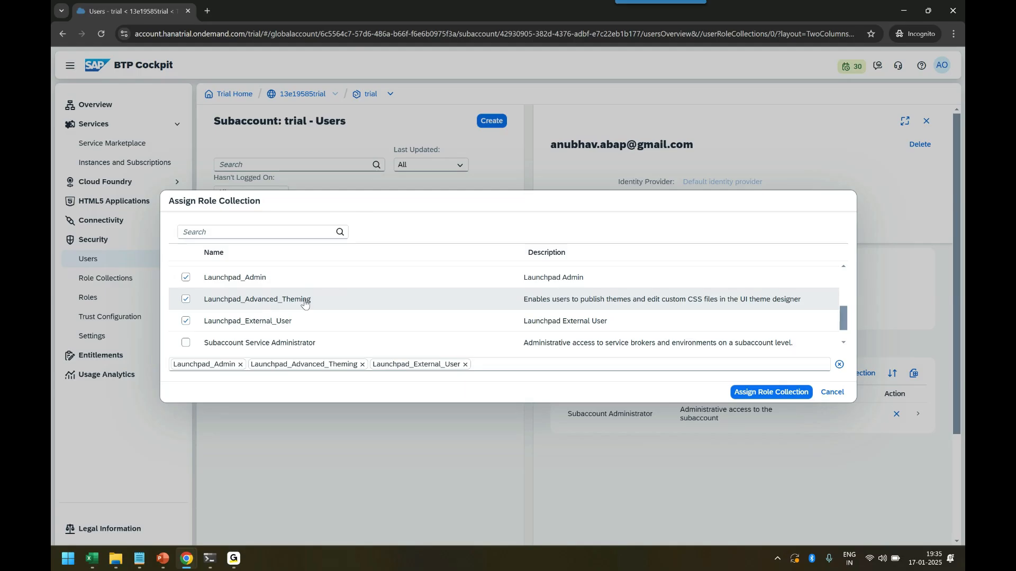
mouse_move(331, 376)
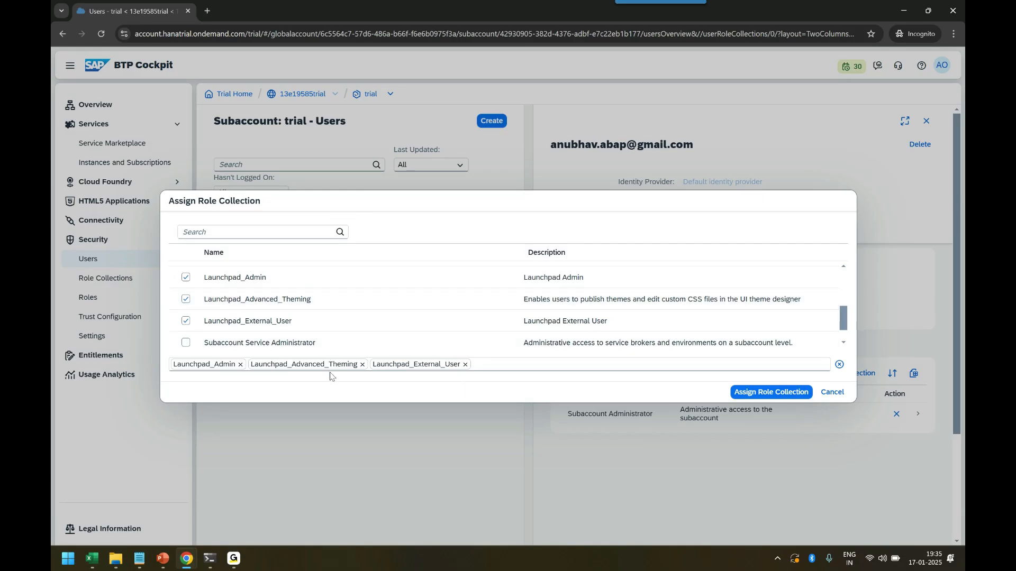
mouse_move(278, 330)
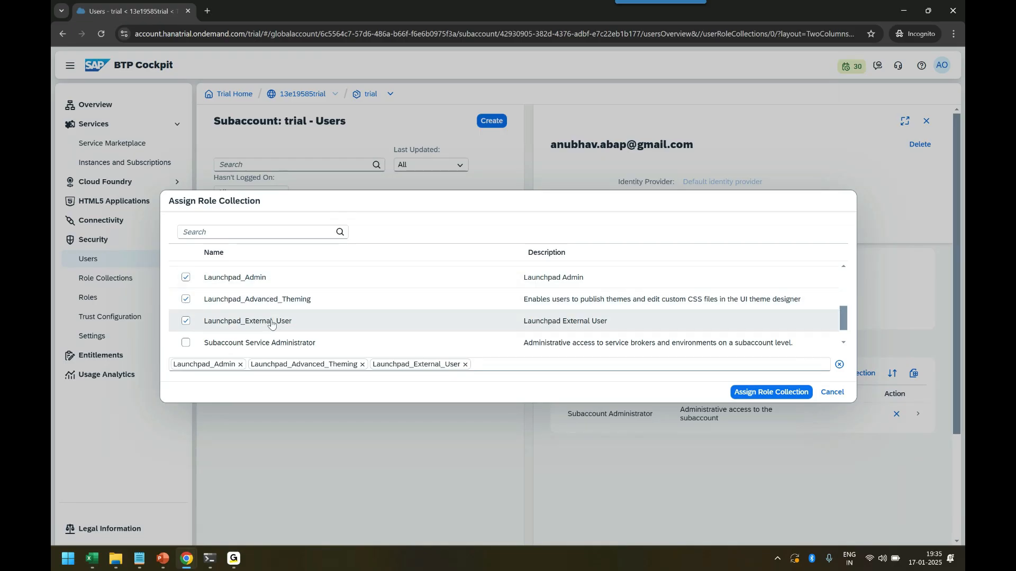
Step: Assign the three Launchpad role collections and return to Instances and Subscriptions
left_click(771, 392)
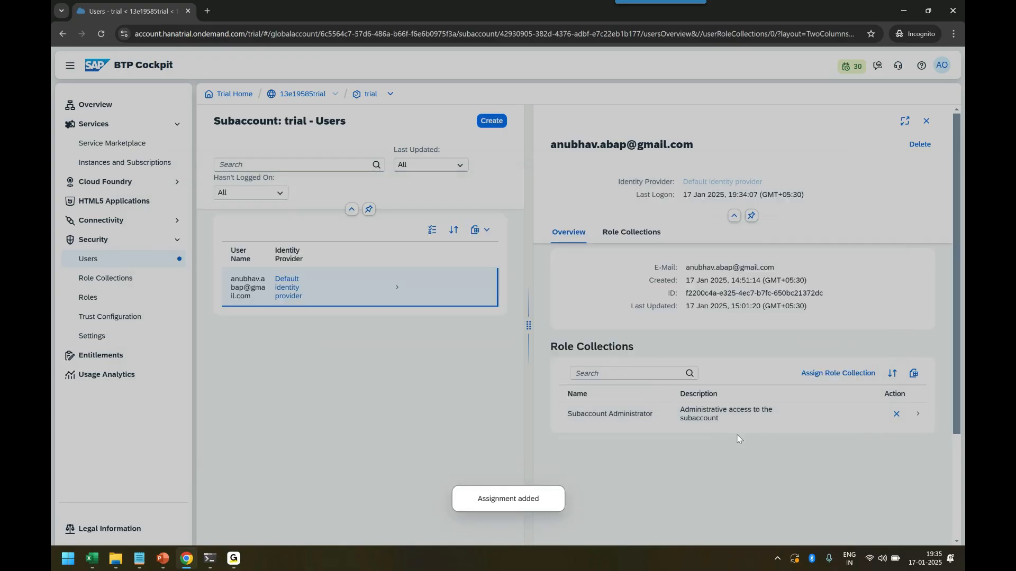
left_click(837, 373)
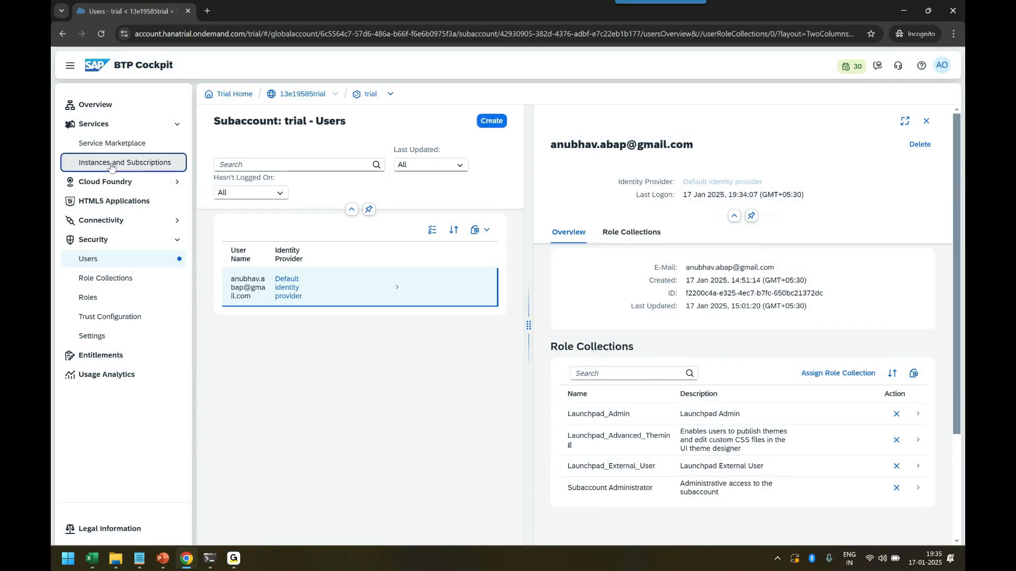
left_click(124, 163)
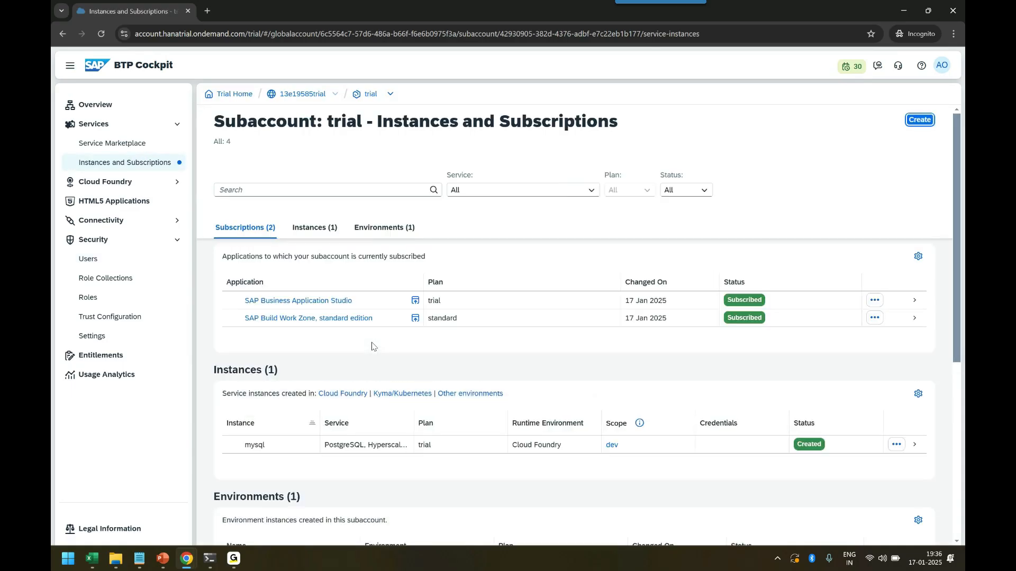
mouse_move(309, 318)
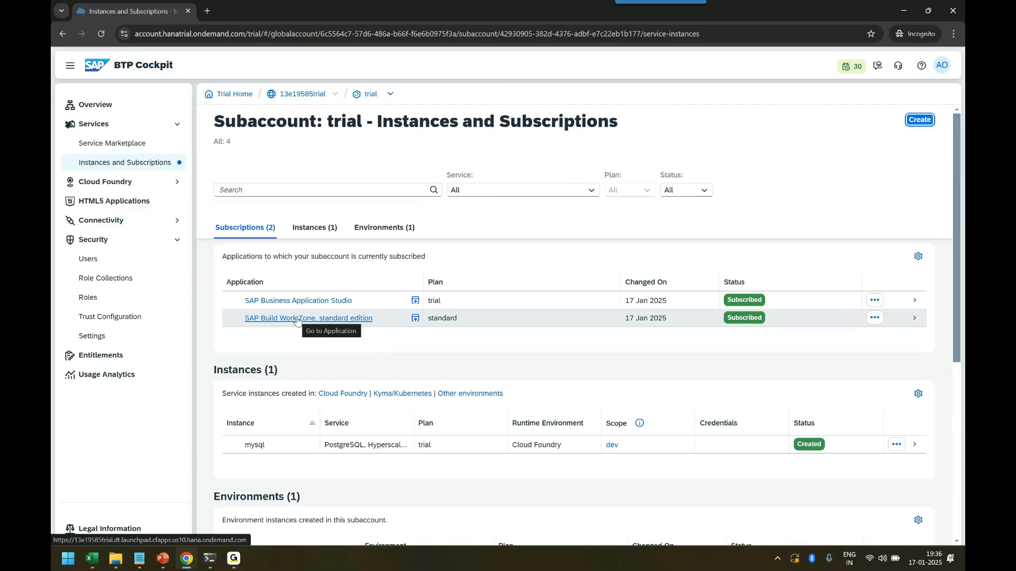
mouse_move(318, 327)
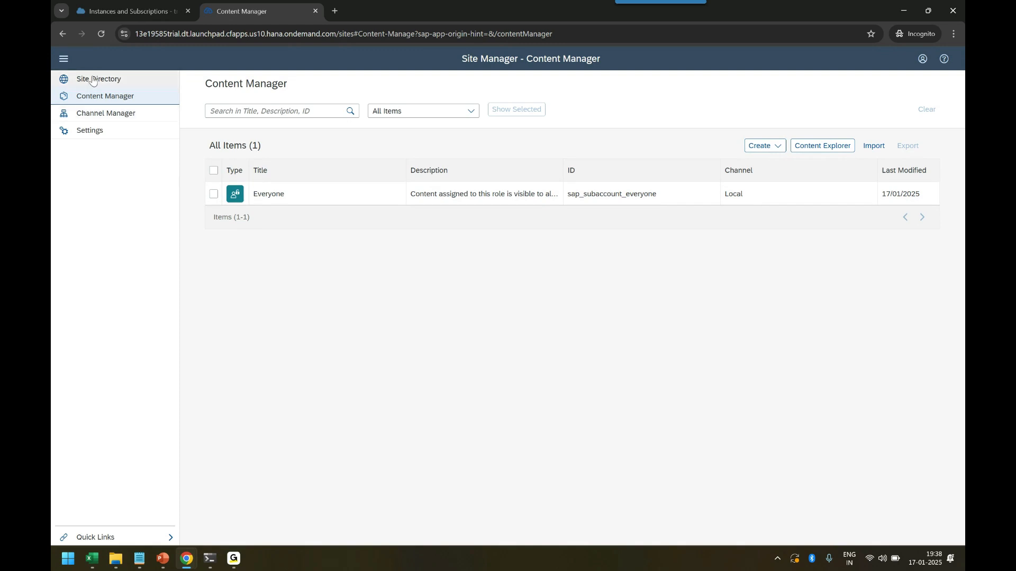
Step: Create a site named 'AnubhavTraining' from the Site Directory
left_click(99, 79)
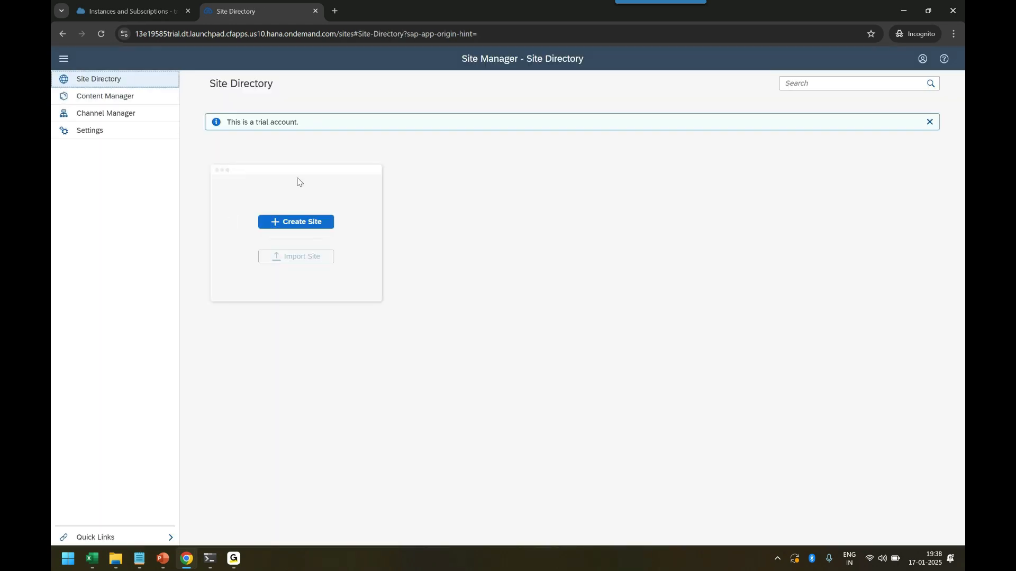
mouse_move(227, 133)
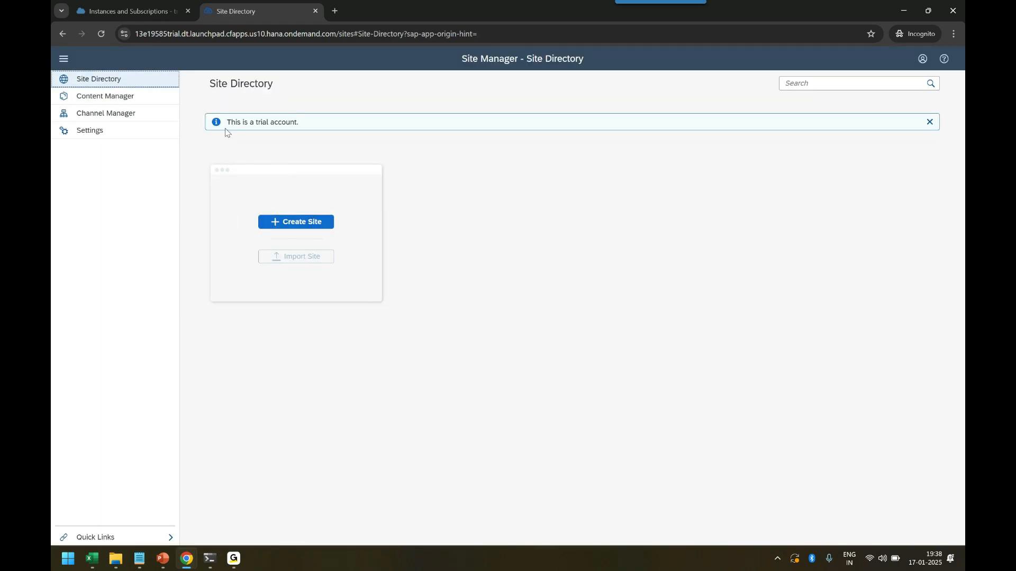
mouse_move(451, 193)
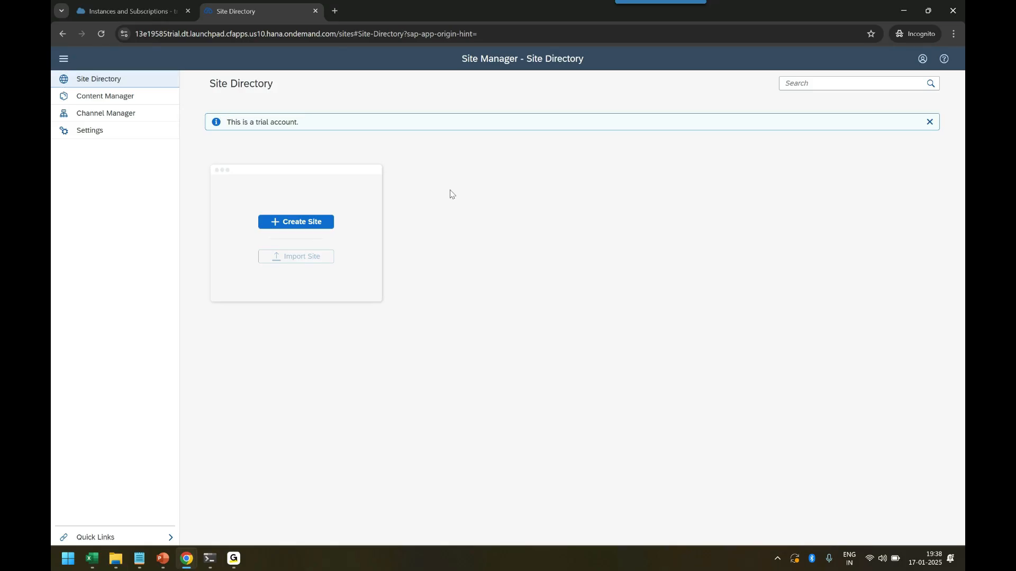
mouse_move(296, 222)
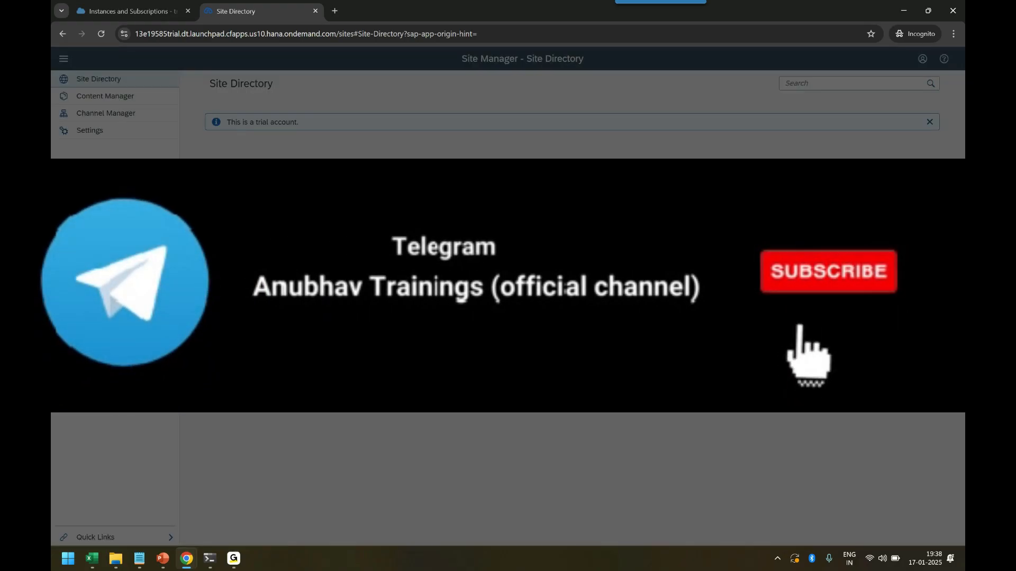
mouse_move(806, 360)
type("Anu")
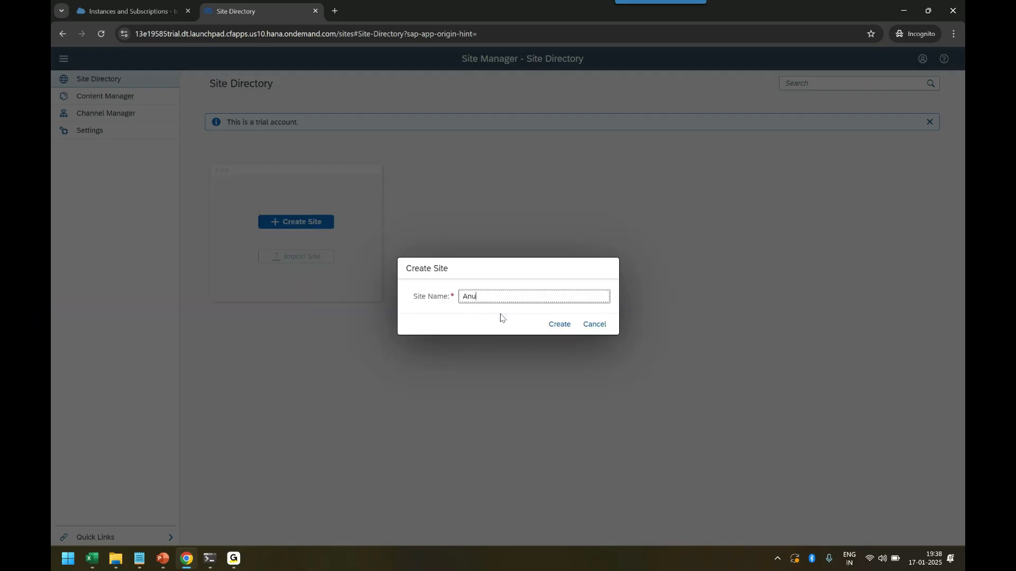
type("bhavTraining")
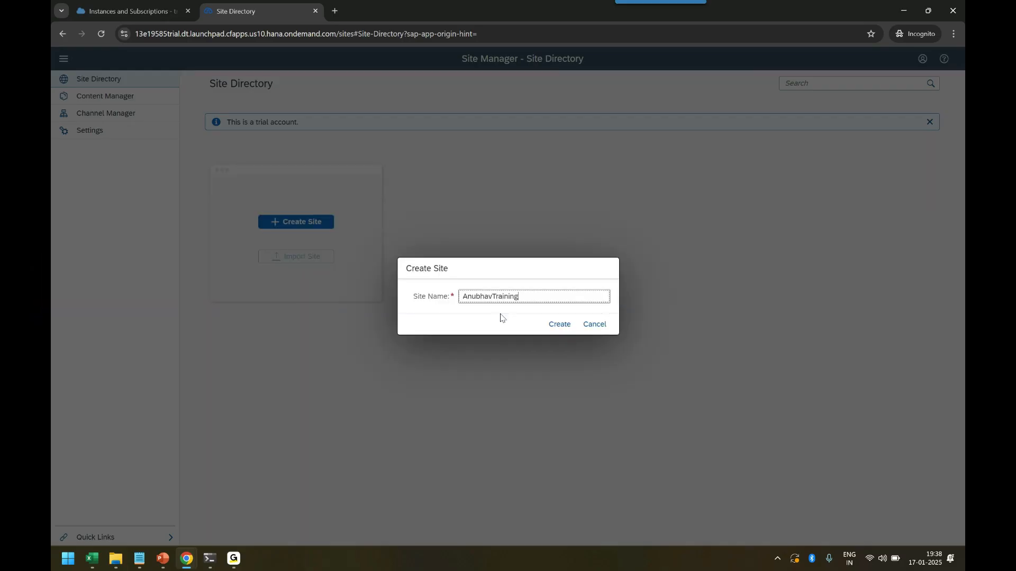
left_click(559, 323)
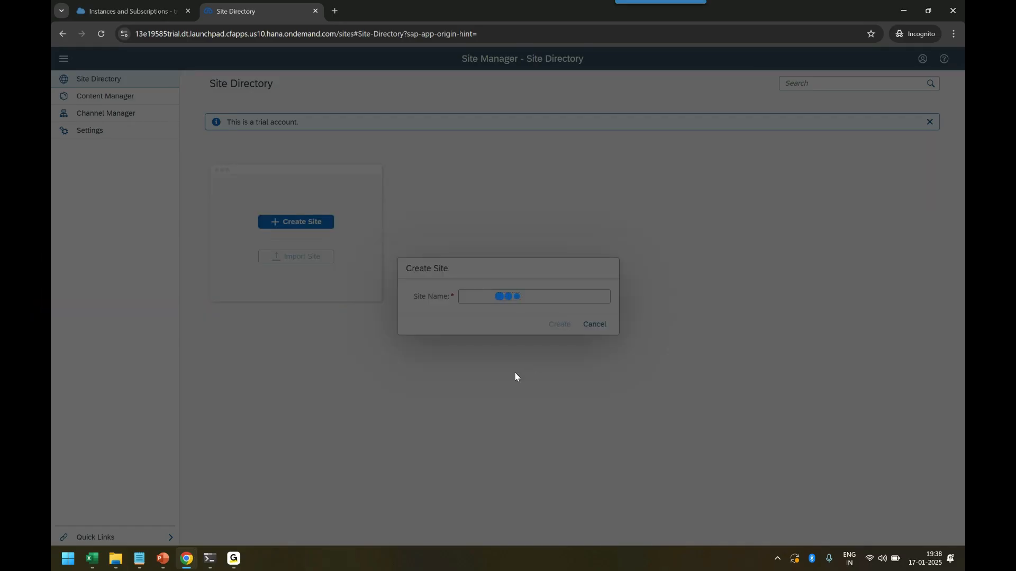
left_click(558, 324)
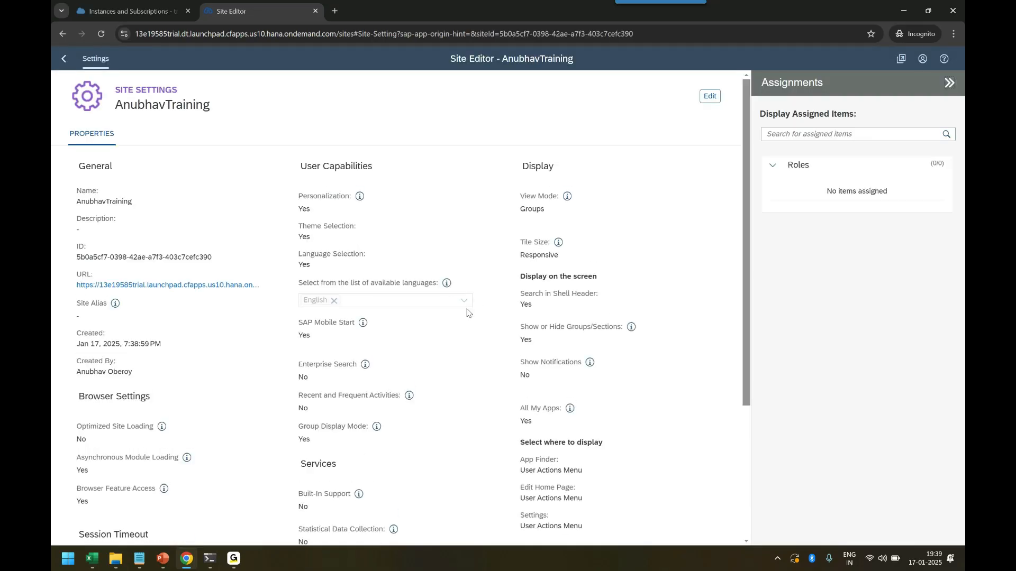
Step: Save the AnubhavTraining site properties unchanged and return to the Site Directory
left_click(709, 95)
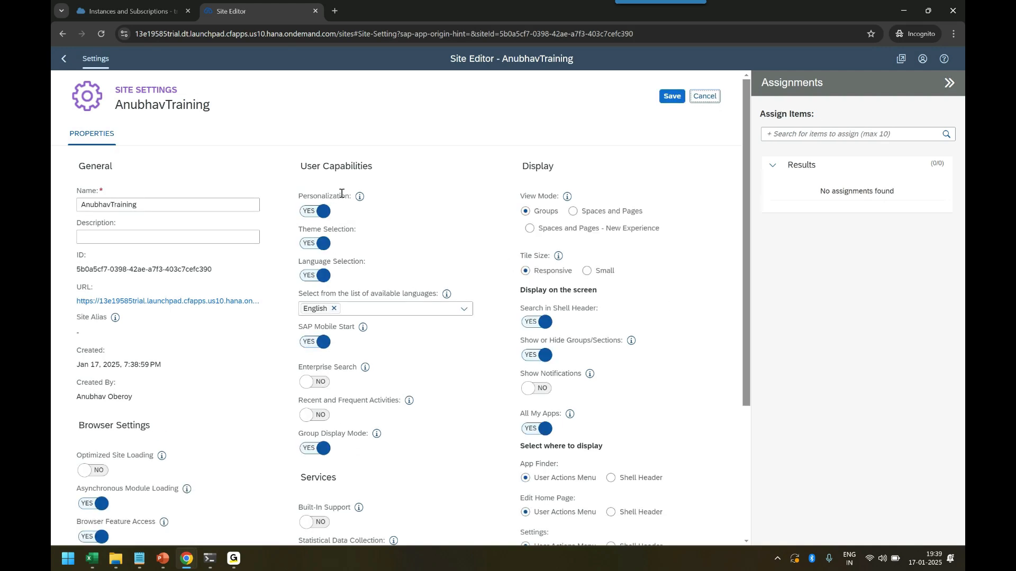
mouse_move(342, 231)
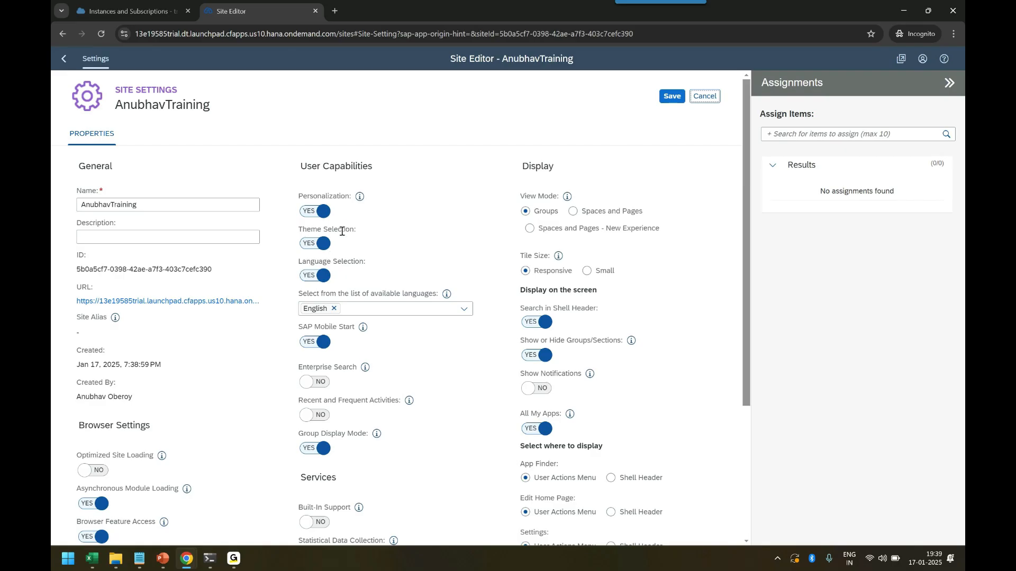
mouse_move(357, 265)
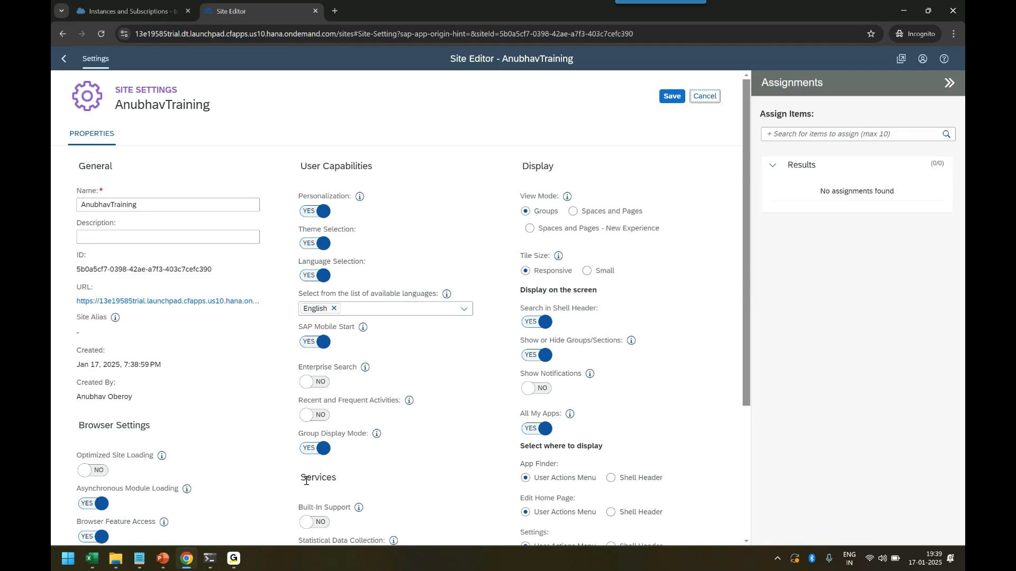
scroll("down", 3)
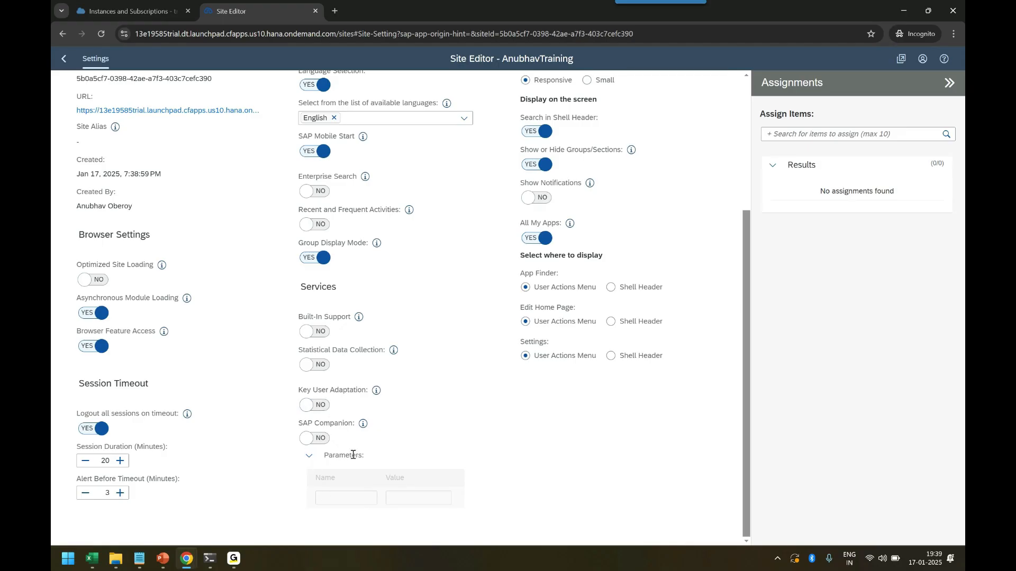
scroll("up", 3)
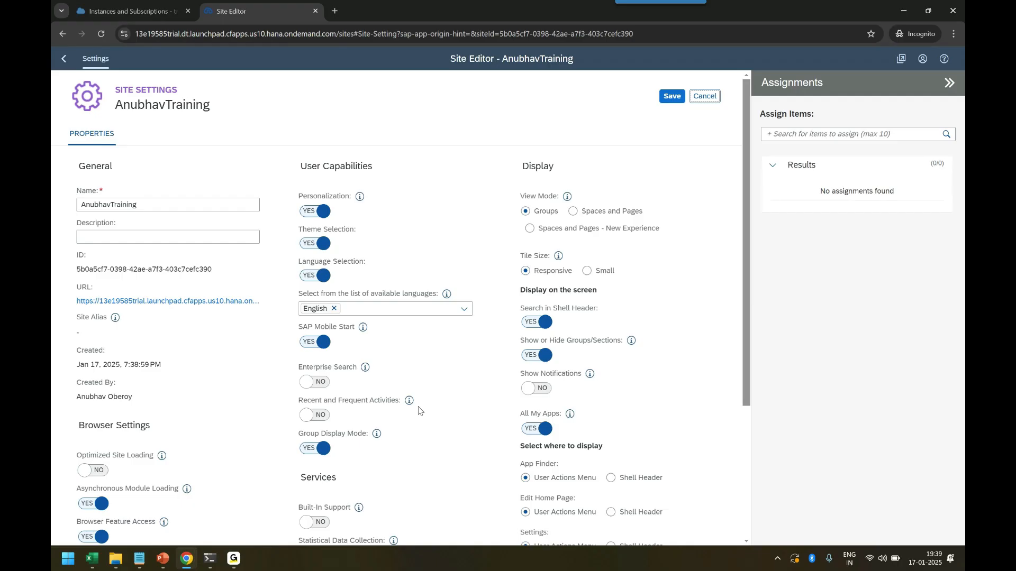
mouse_move(425, 384)
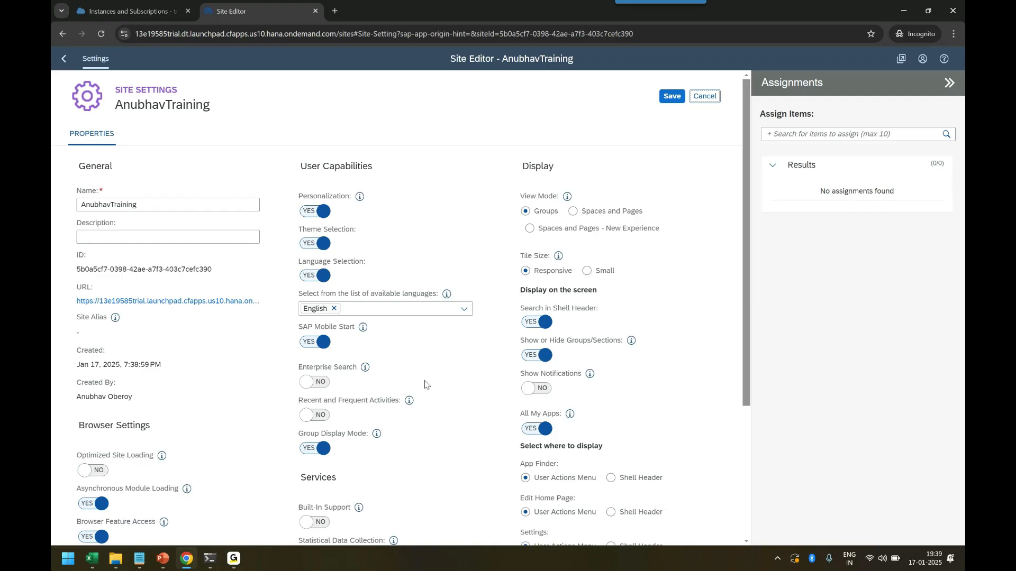
mouse_move(355, 338)
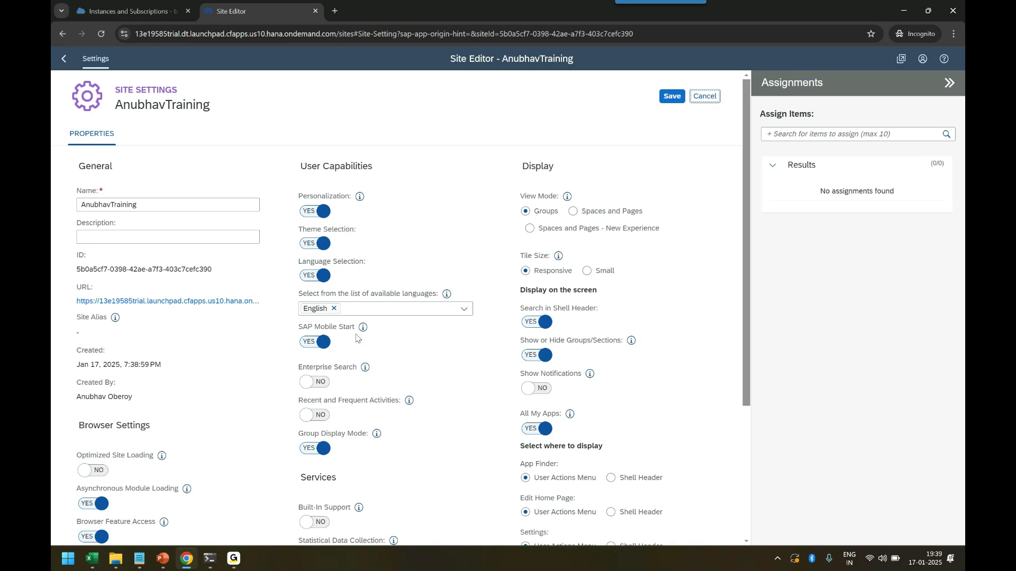
left_click(671, 96)
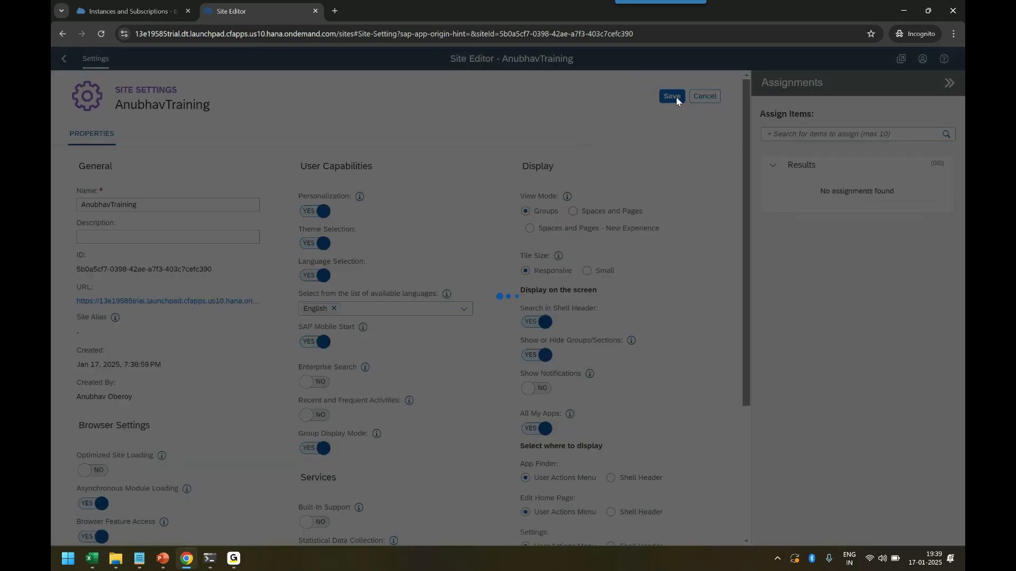
left_click(670, 96)
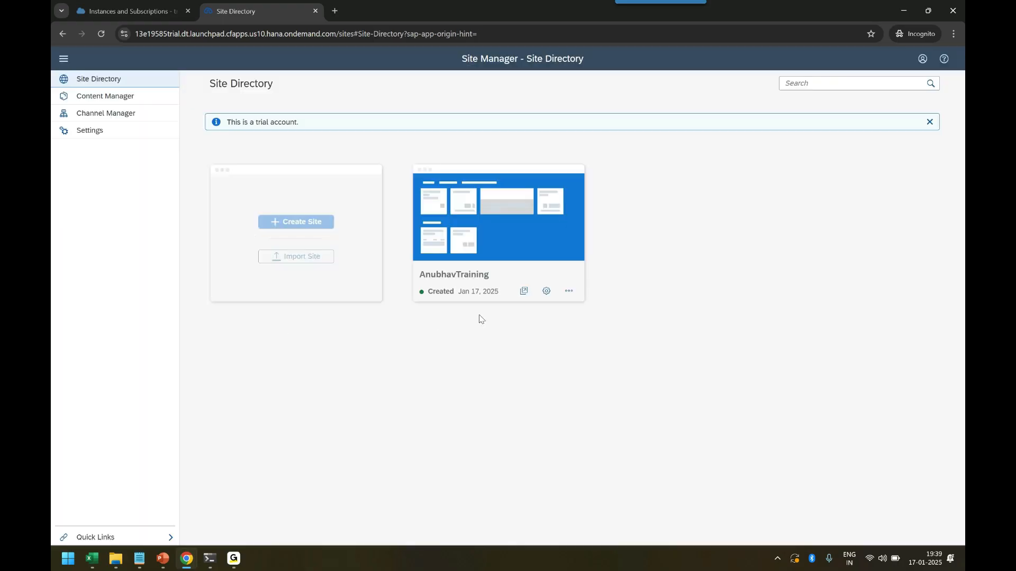
mouse_move(523, 290)
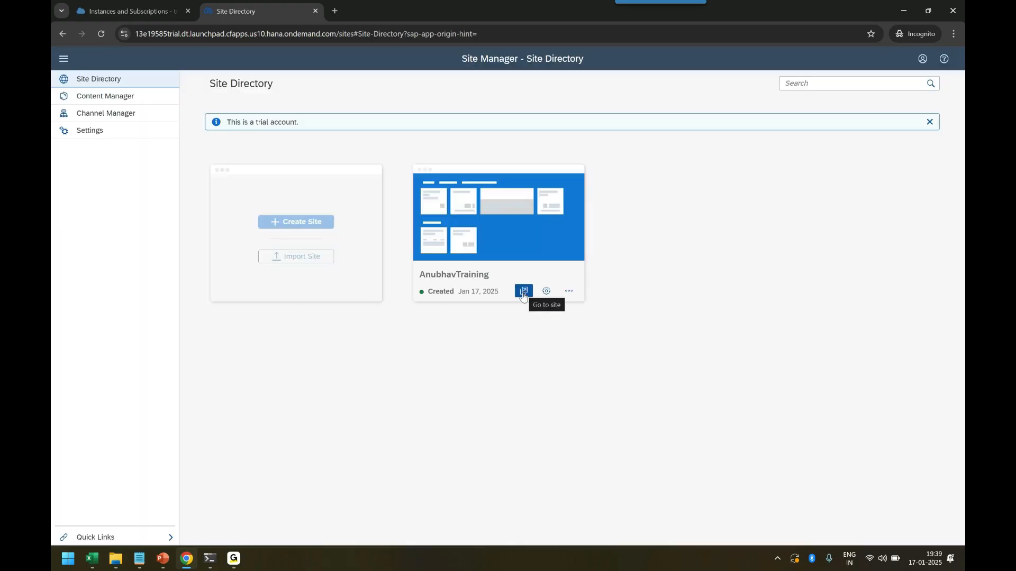
Step: Launch the AnubhavTraining site from its tile's Go to site icon
left_click(523, 290)
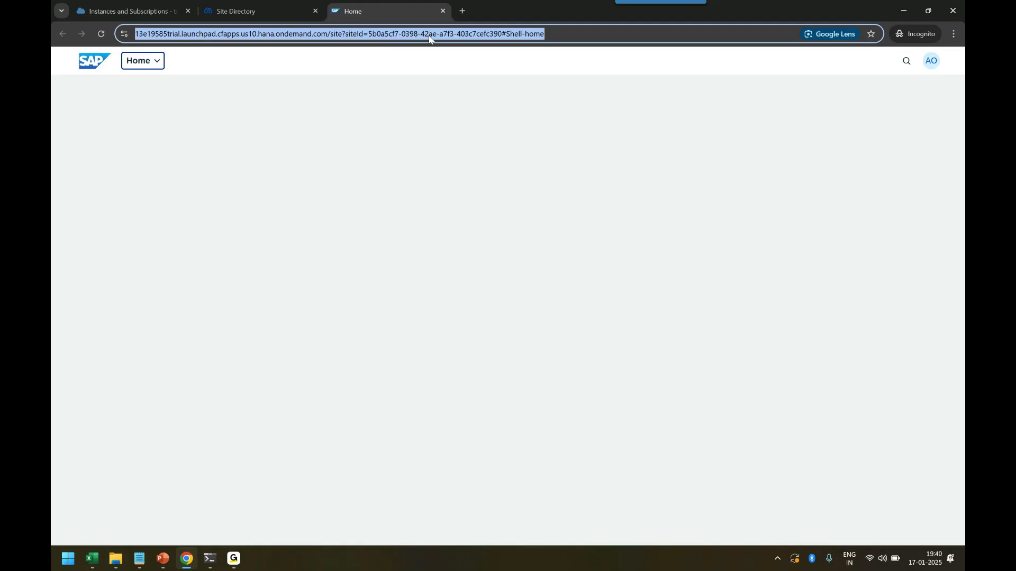
mouse_move(245, 40)
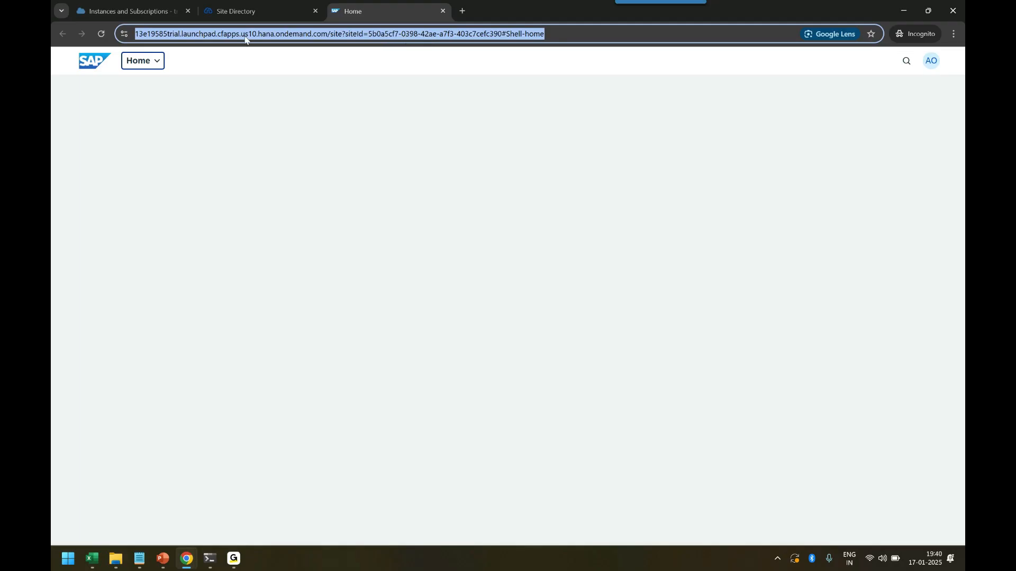
mouse_move(387, 45)
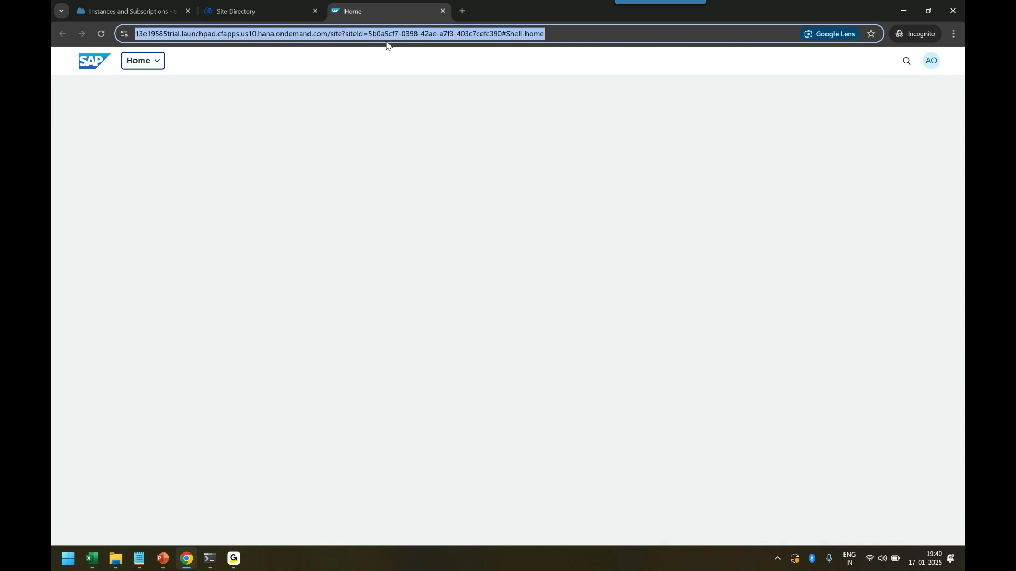
mouse_move(613, 520)
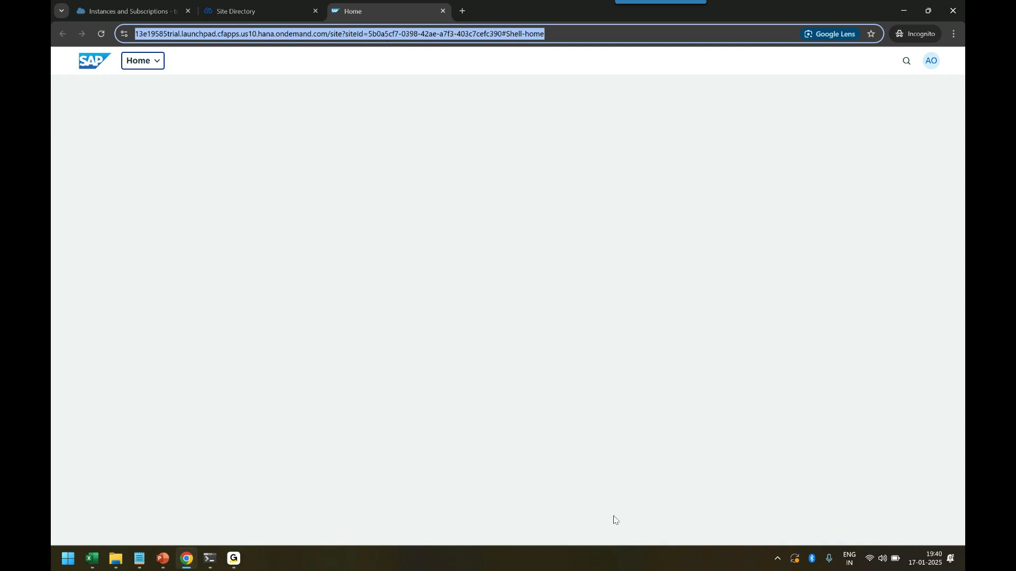